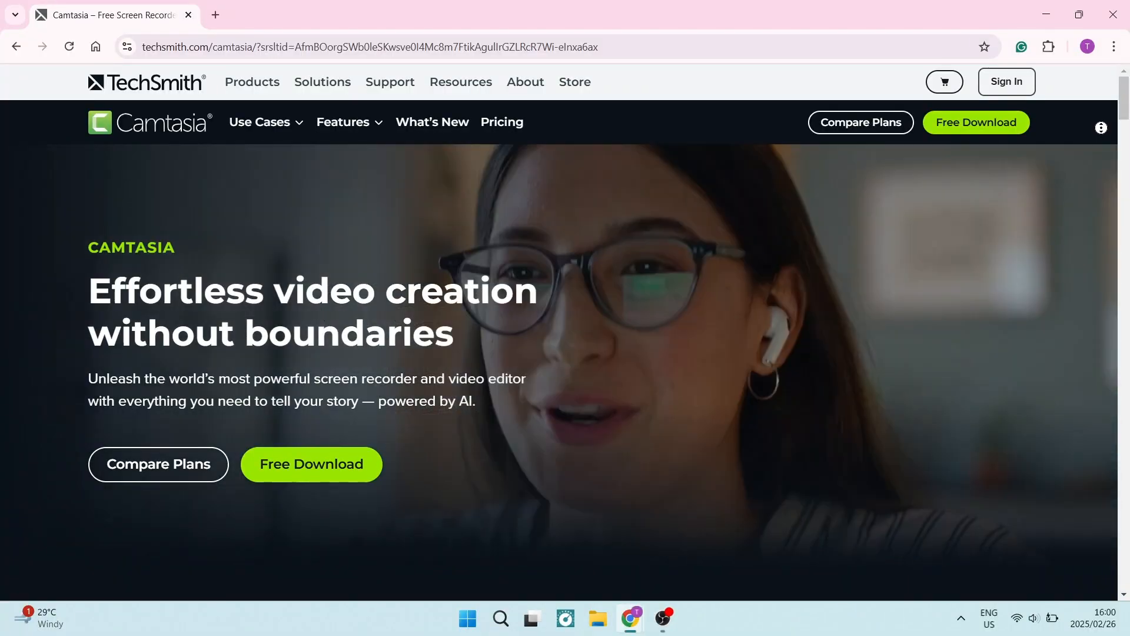
{"action": "scroll", "scroll_direction": "down", "scroll_amount": 3}
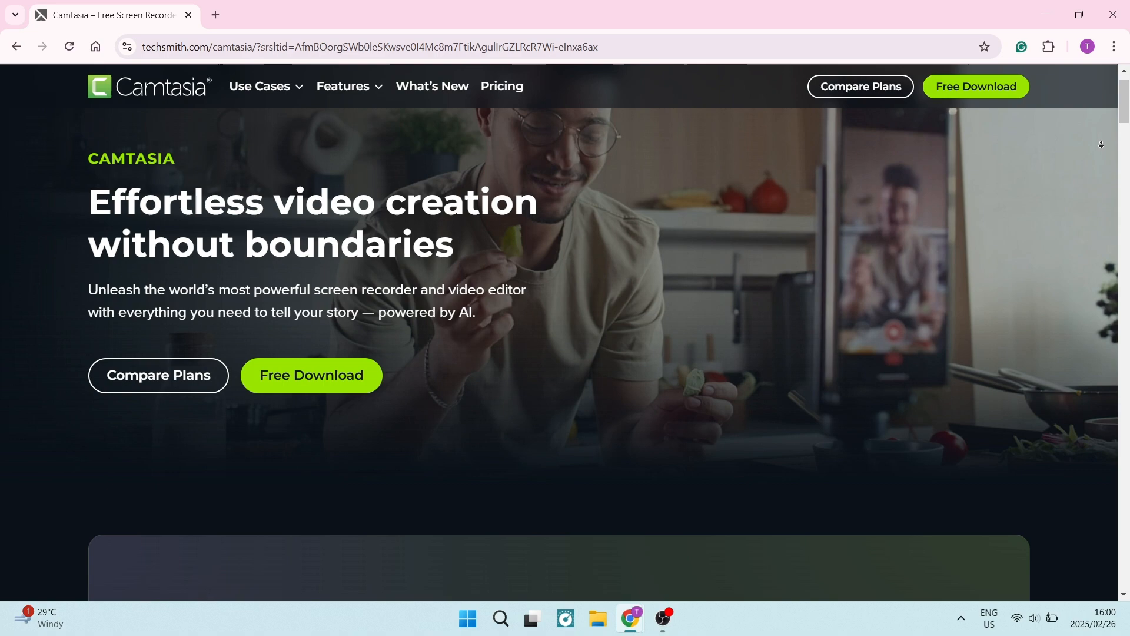
{"action": "scroll", "scroll_direction": "down", "scroll_amount": 3}
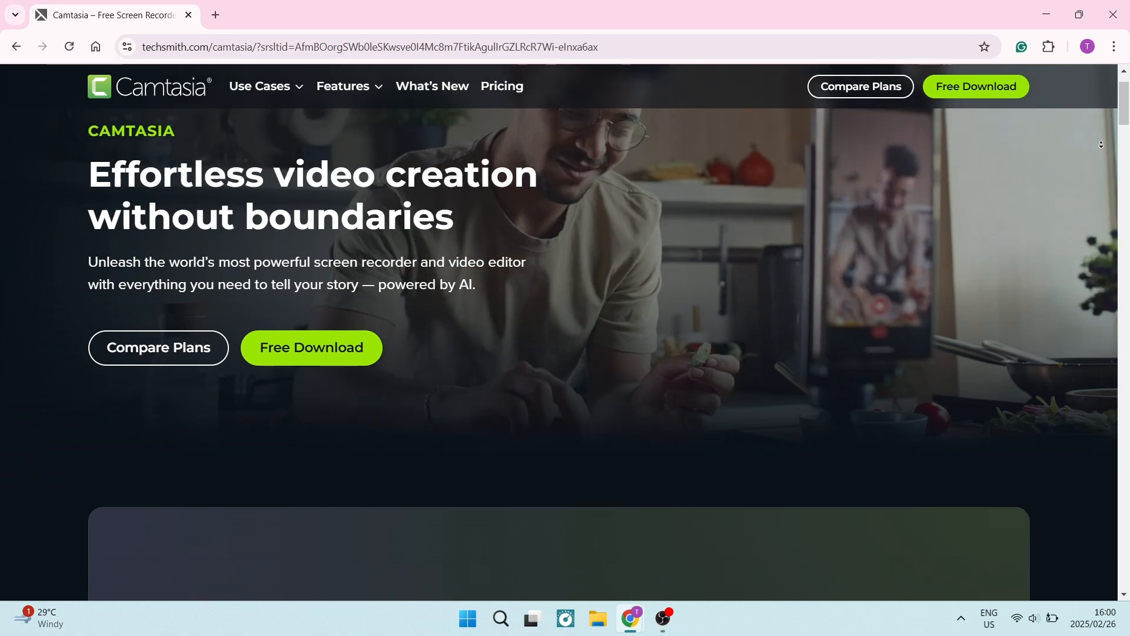
{"action": "scroll", "scroll_direction": "down", "scroll_amount": 3}
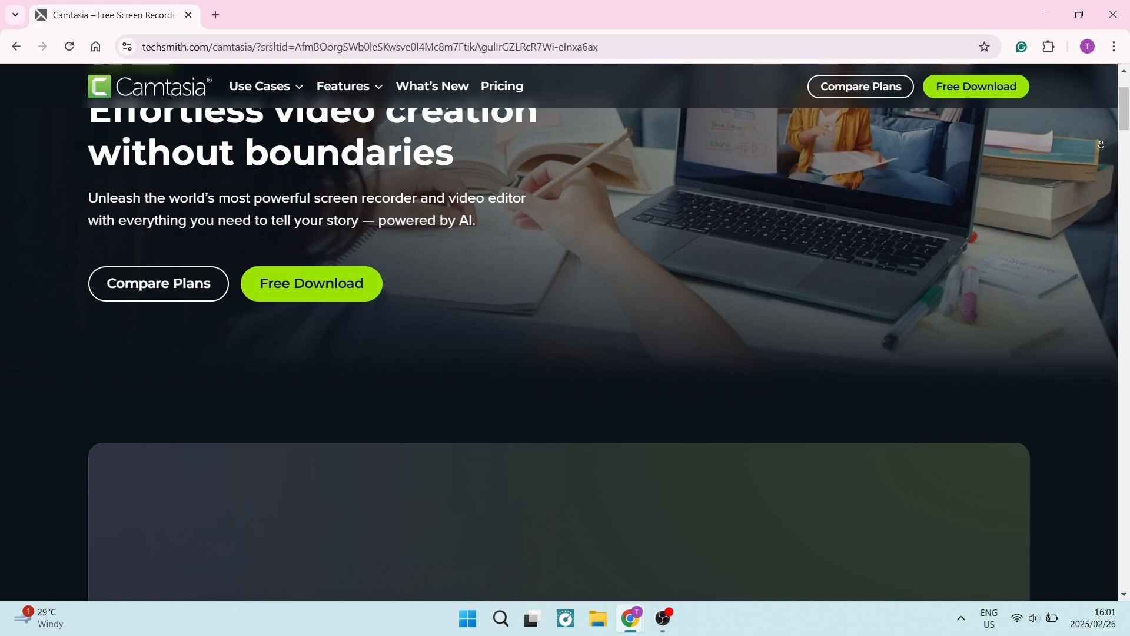
{"action": "scroll", "scroll_direction": "down", "scroll_amount": 3}
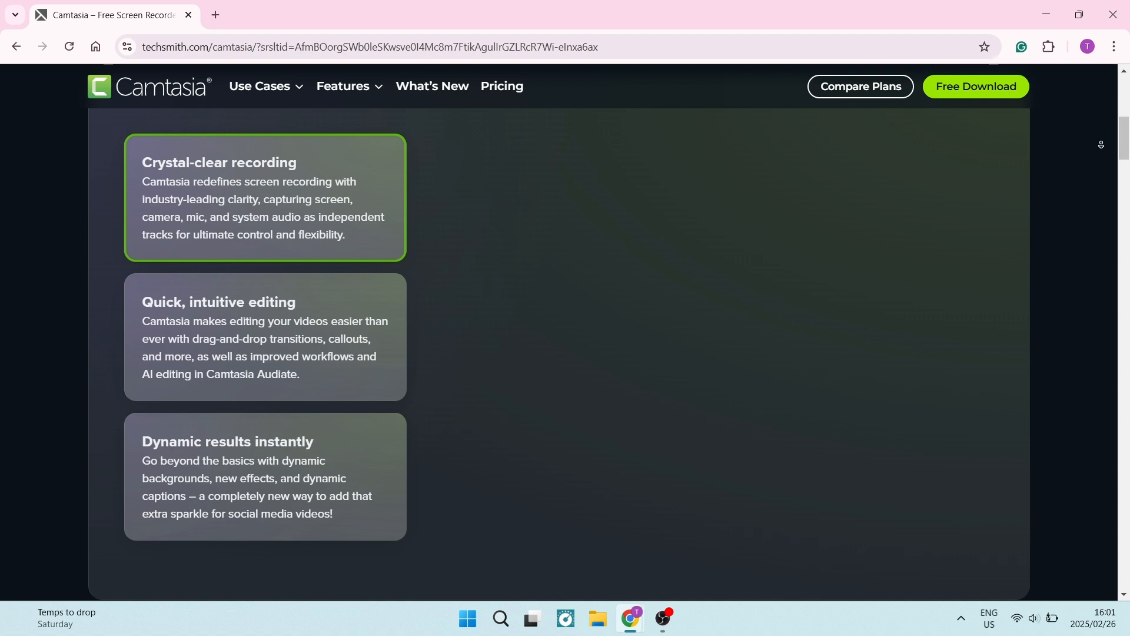
{"action": "scroll", "scroll_direction": "down", "scroll_amount": 3}
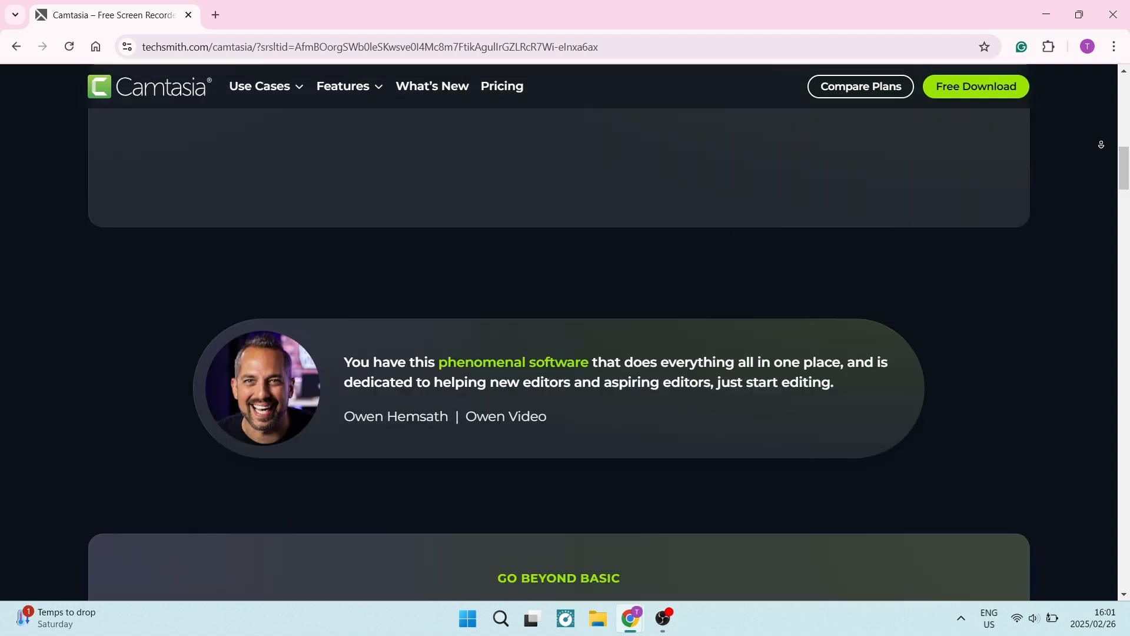
{"action": "scroll", "scroll_direction": "down", "scroll_amount": 3}
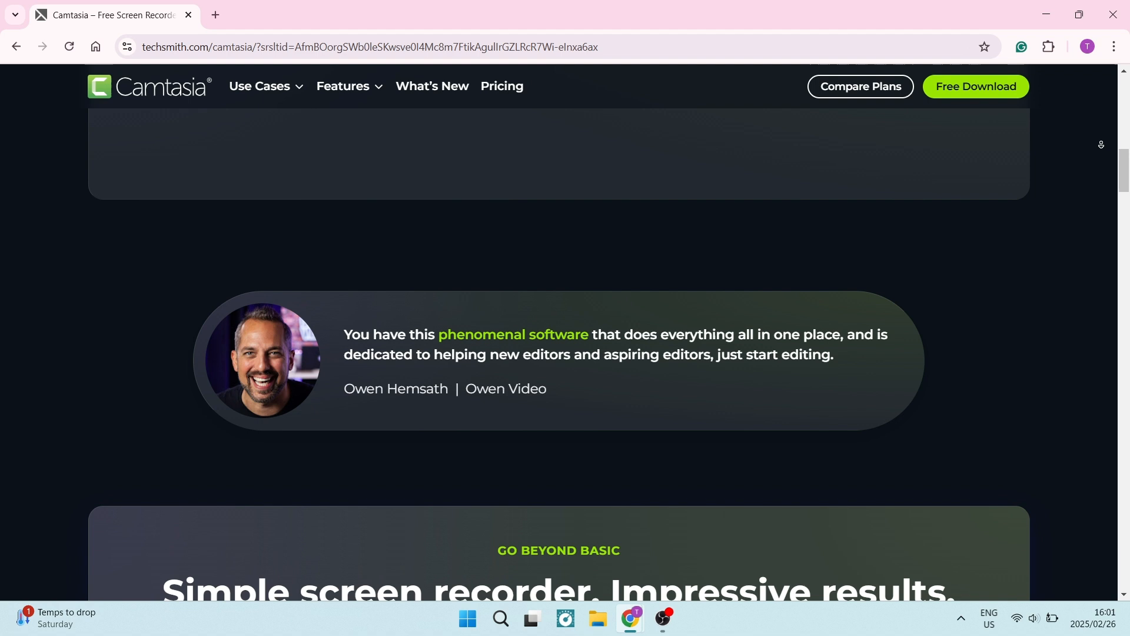
{"action": "scroll", "scroll_direction": "down", "scroll_amount": 3}
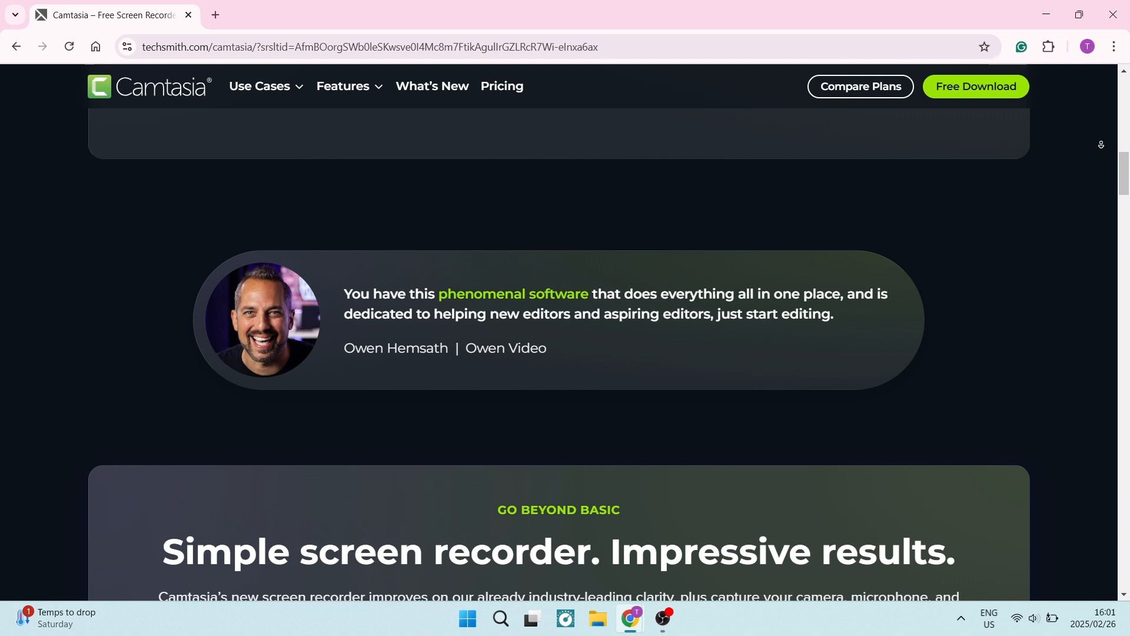
{"action": "scroll", "scroll_direction": "down", "scroll_amount": 3}
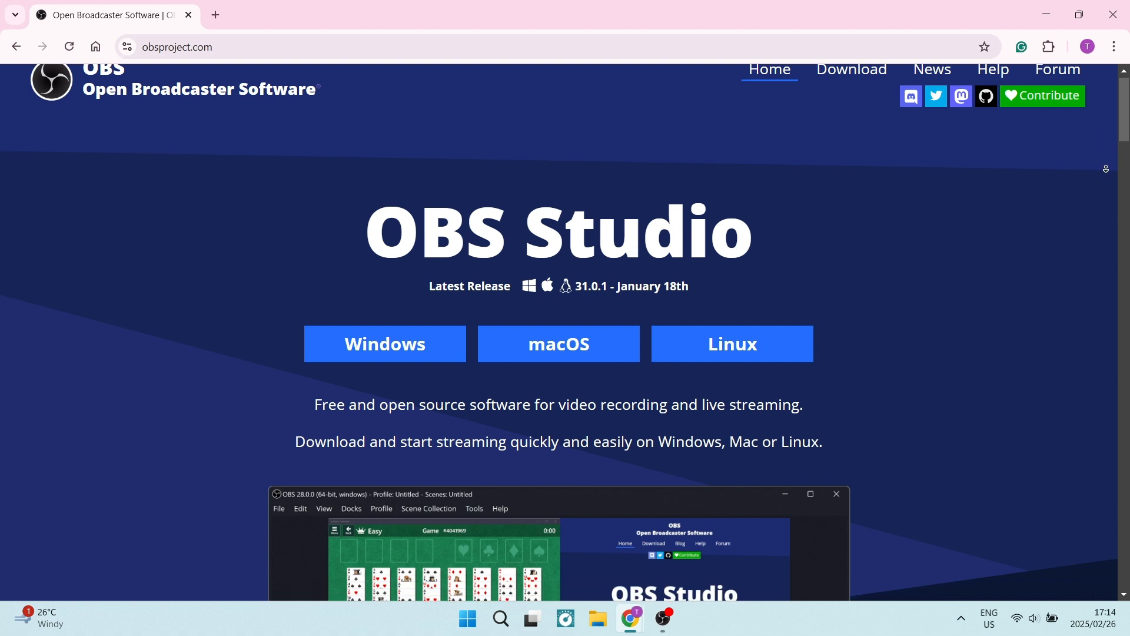
{"action": "scroll", "scroll_direction": "down", "scroll_amount": 3}
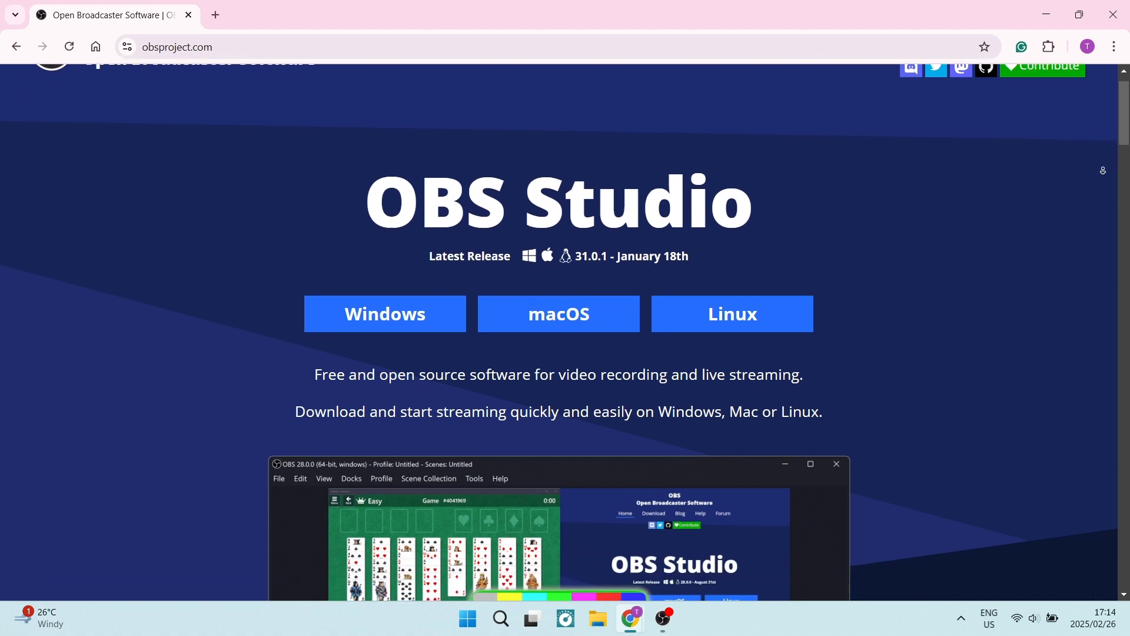
{"action": "scroll", "scroll_direction": "down", "scroll_amount": 3}
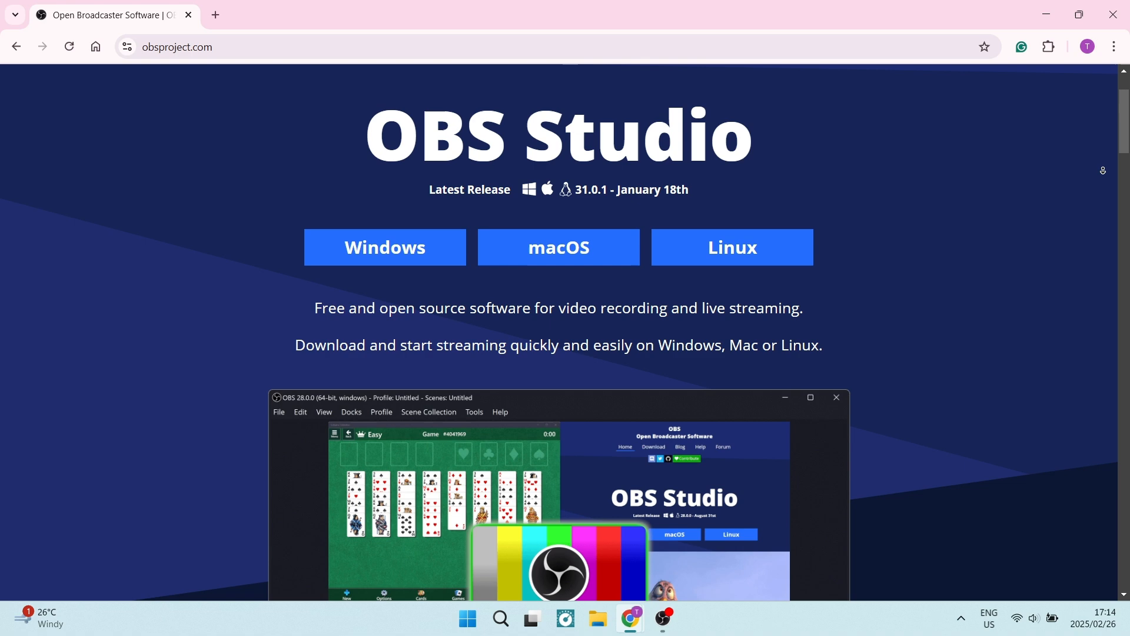
{"action": "scroll", "scroll_direction": "down", "scroll_amount": 3}
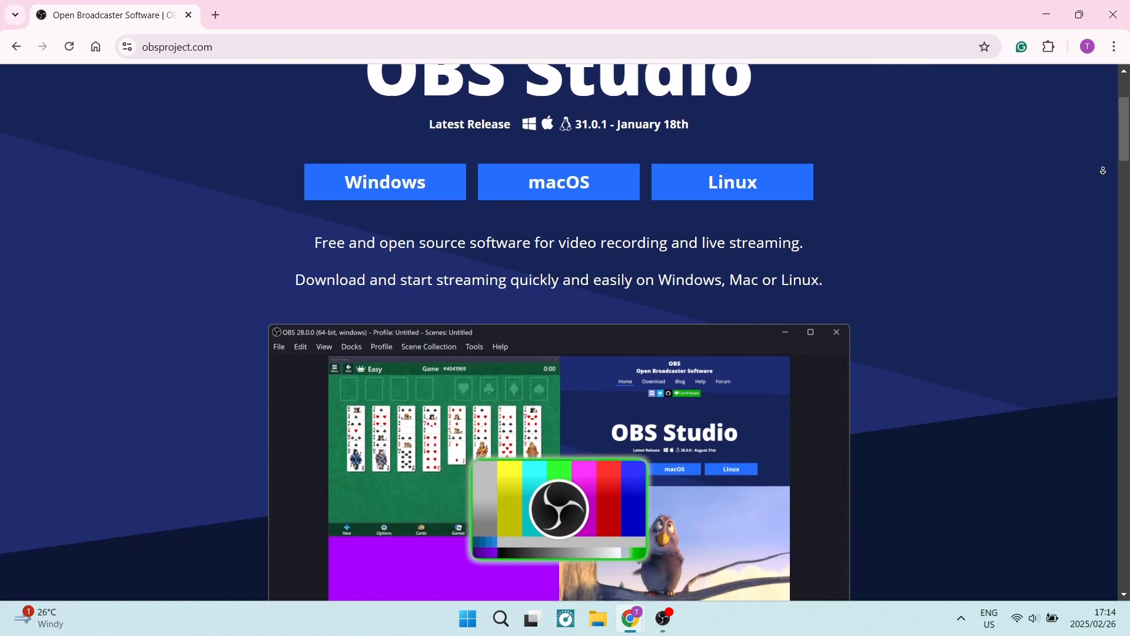
{"action": "scroll", "scroll_direction": "down", "scroll_amount": 3}
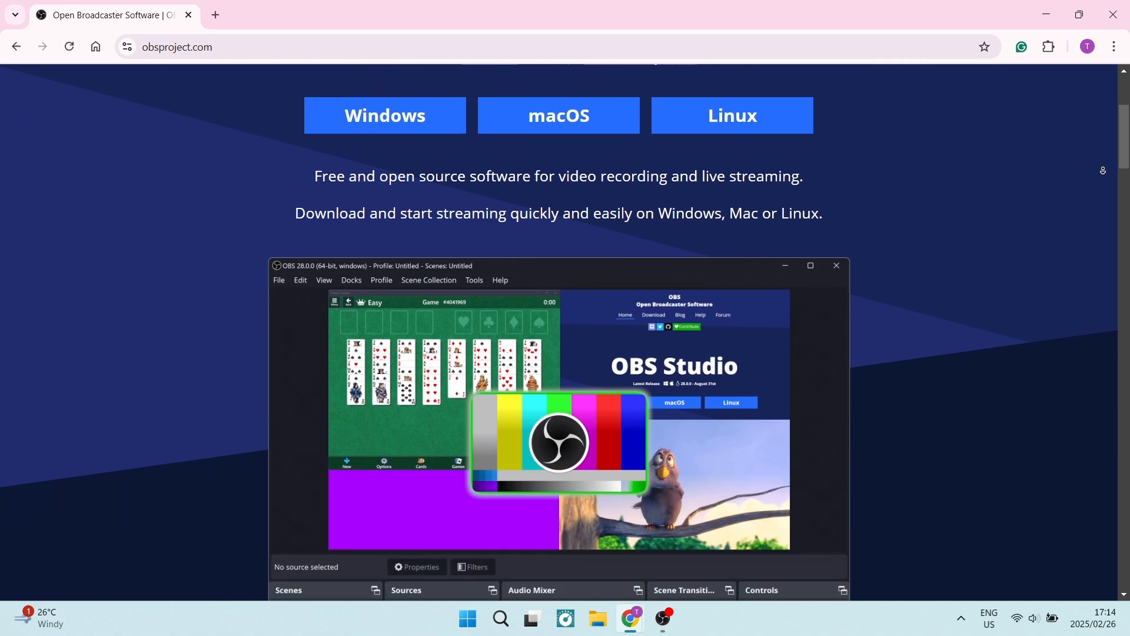
{"action": "scroll", "scroll_direction": "down", "scroll_amount": 3}
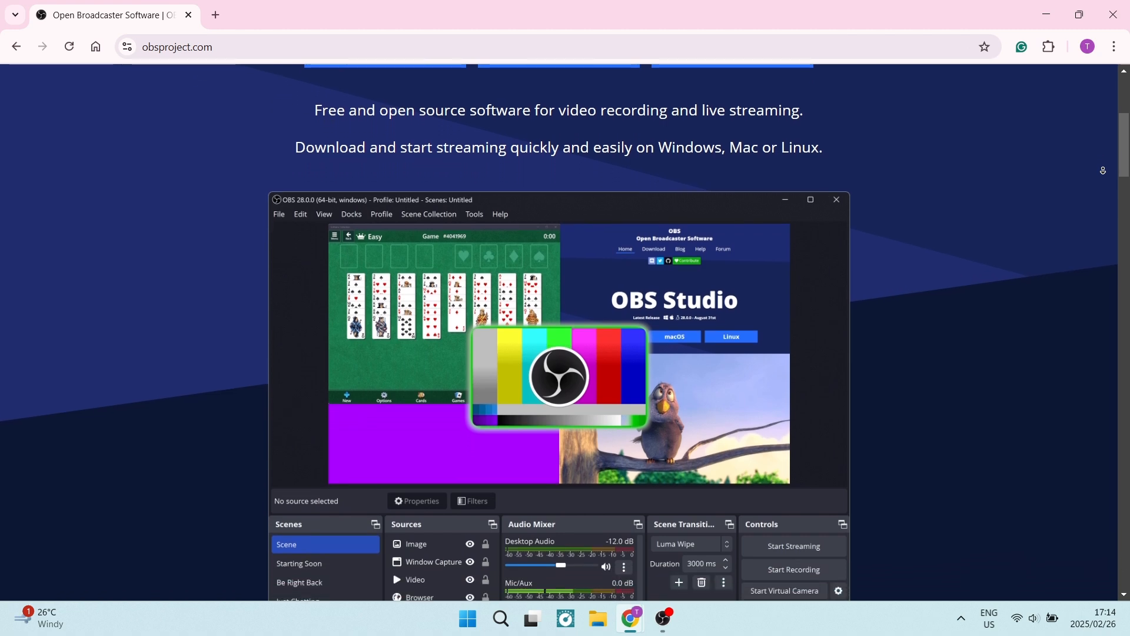
{"action": "scroll", "scroll_direction": "down", "scroll_amount": 3}
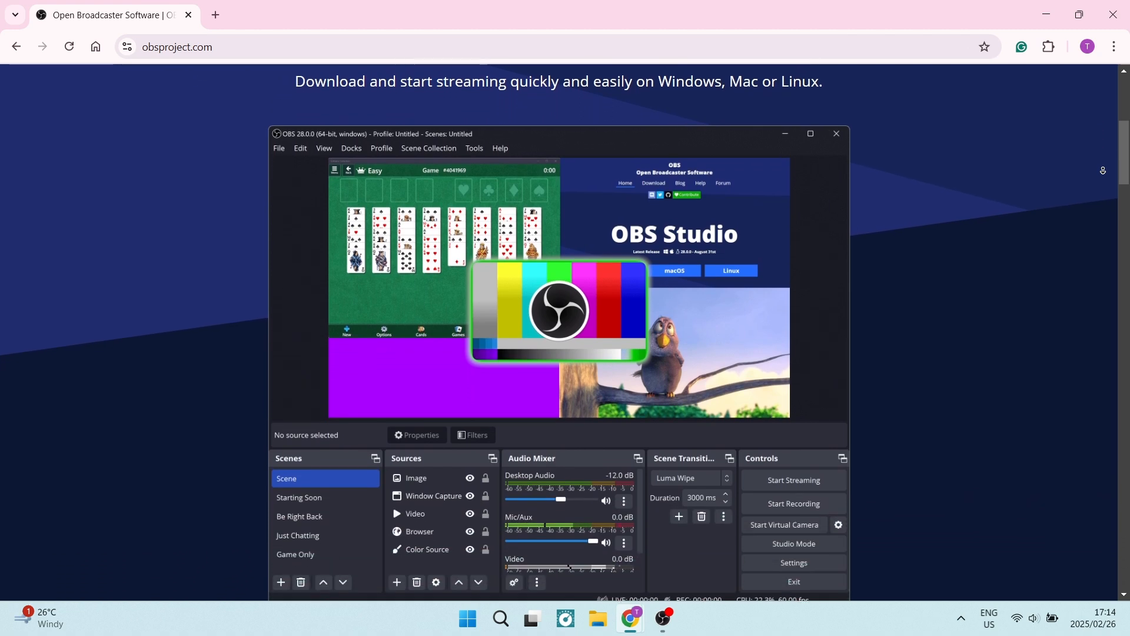
{"action": "scroll", "scroll_direction": "down", "scroll_amount": 3}
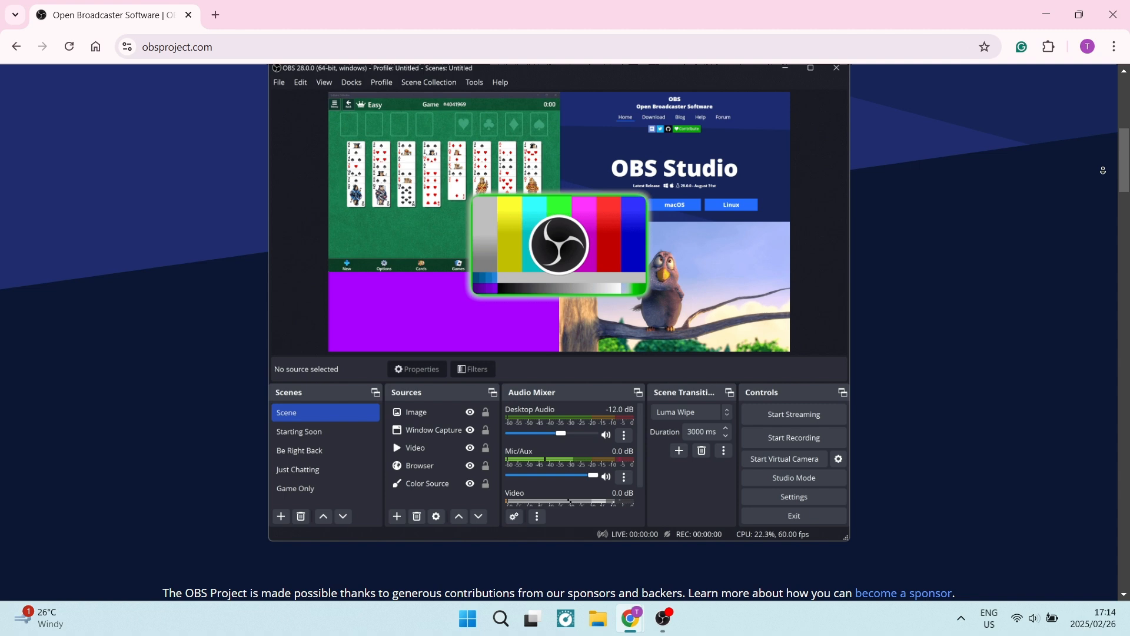
{"action": "scroll", "scroll_direction": "down", "scroll_amount": 3}
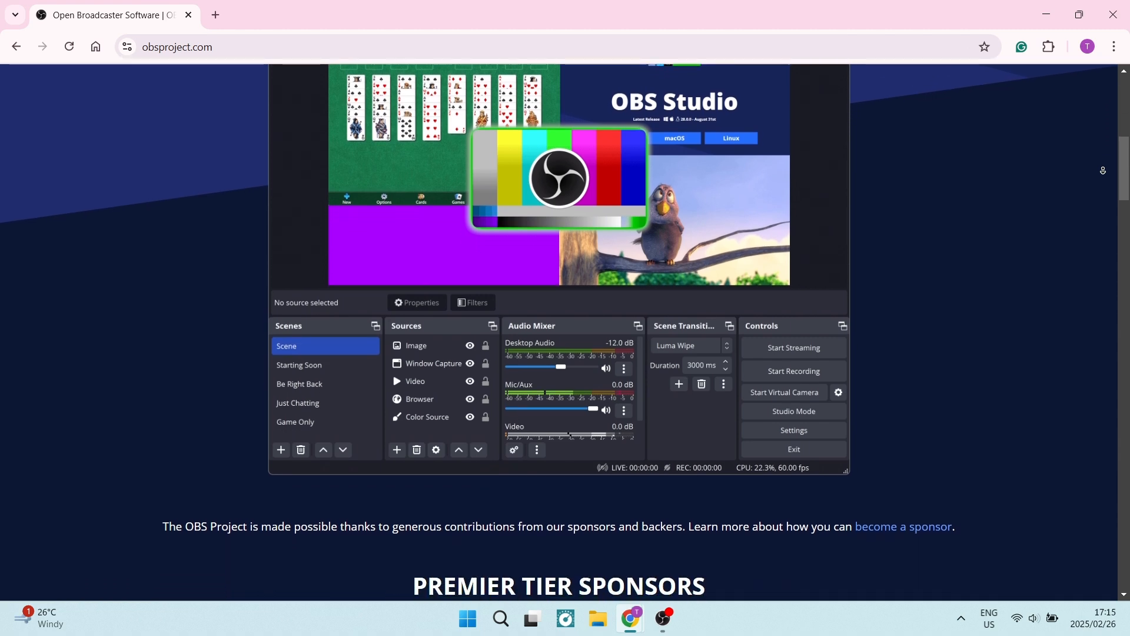
{"action": "scroll", "scroll_direction": "down", "scroll_amount": 3}
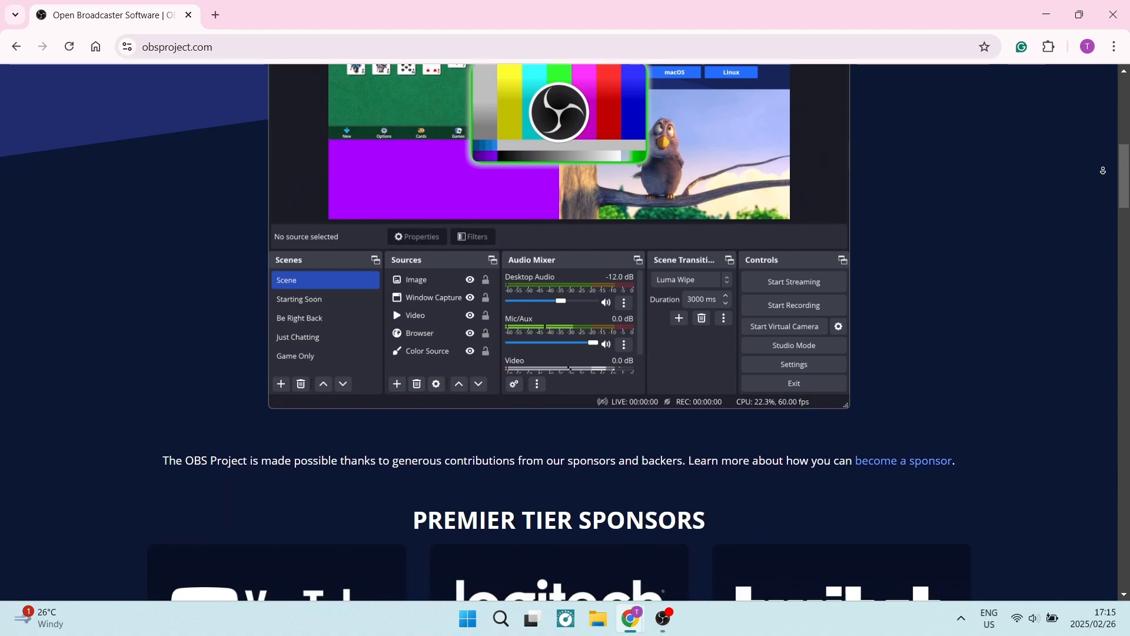
{"action": "scroll", "scroll_direction": "down", "scroll_amount": 3}
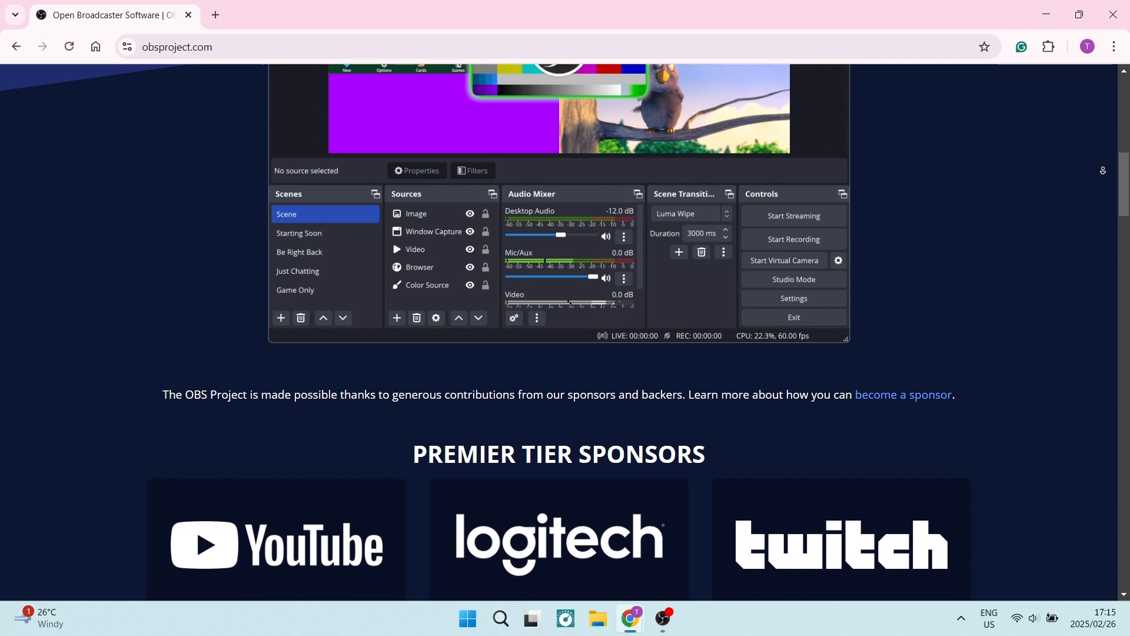
{"action": "scroll", "scroll_direction": "down", "scroll_amount": 3}
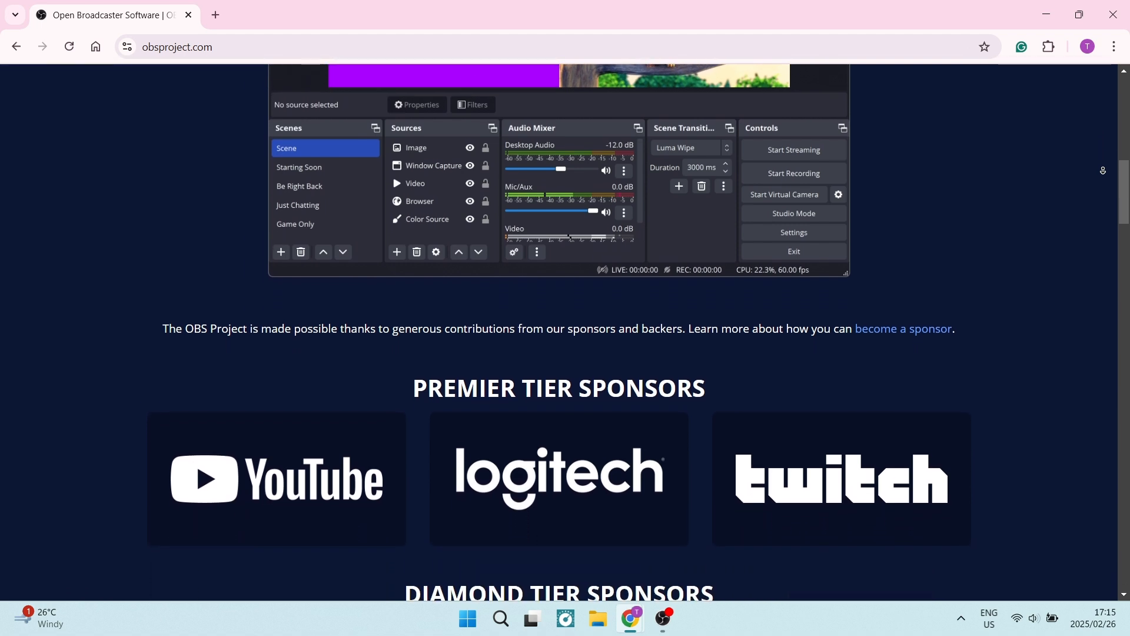
{"action": "scroll", "scroll_direction": "down", "scroll_amount": 3}
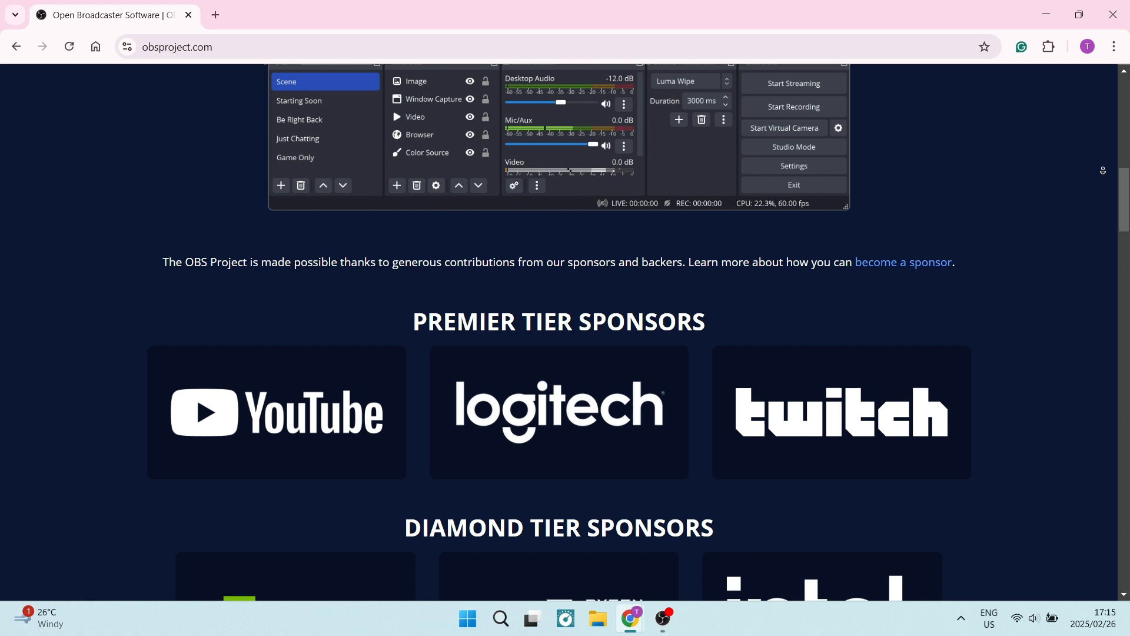
{"action": "scroll", "scroll_direction": "down", "scroll_amount": 3}
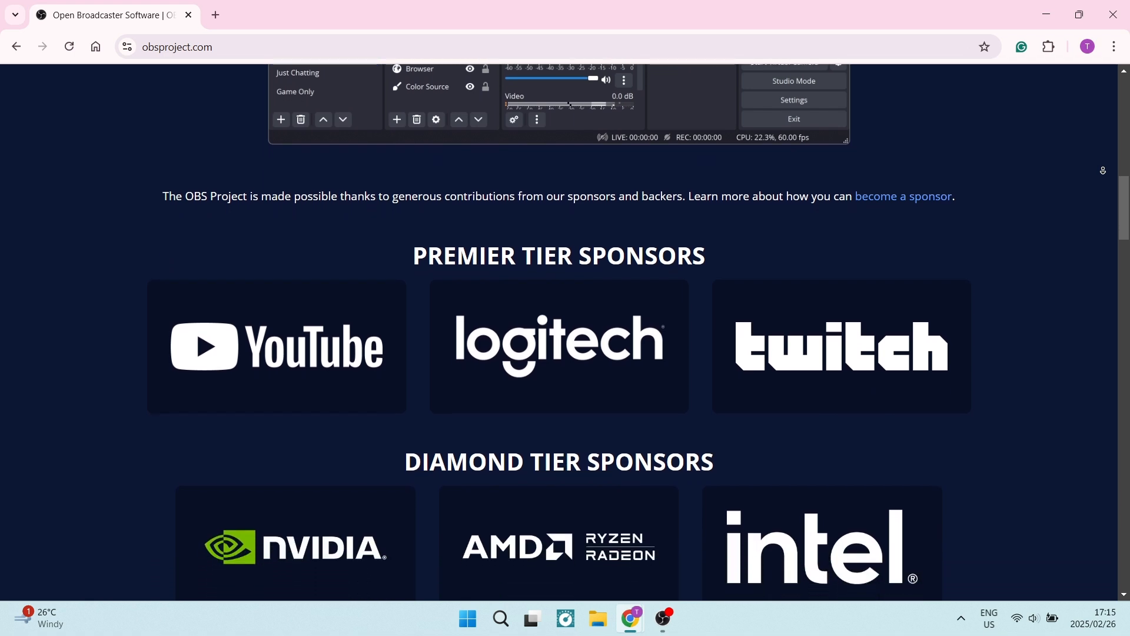
{"action": "scroll", "scroll_direction": "down", "scroll_amount": 3}
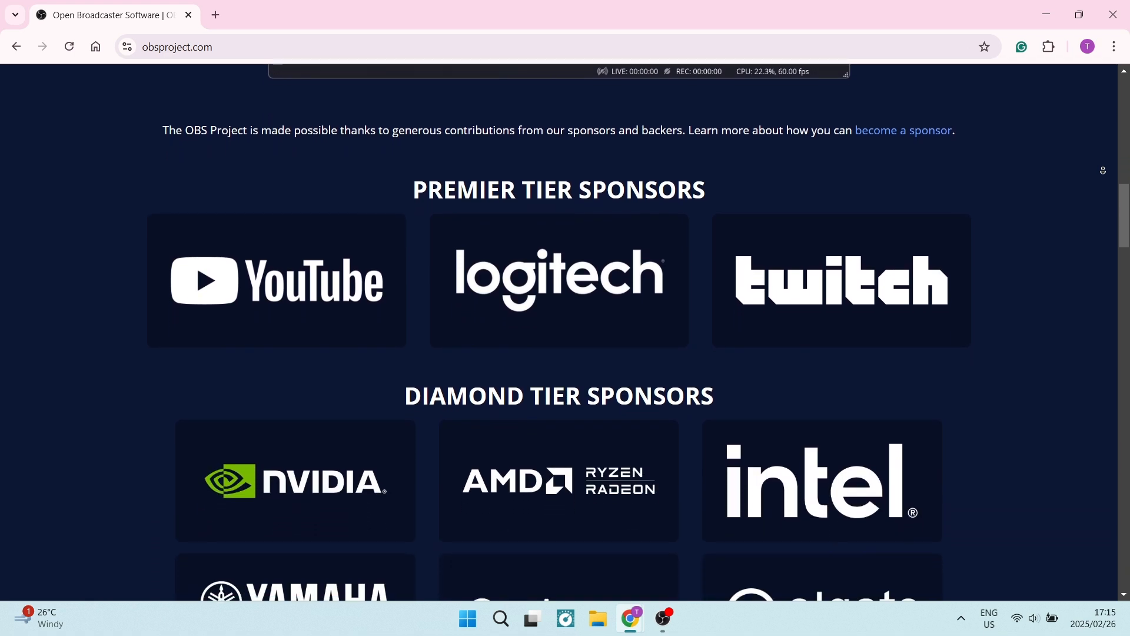
{"action": "scroll", "scroll_direction": "down", "scroll_amount": 3}
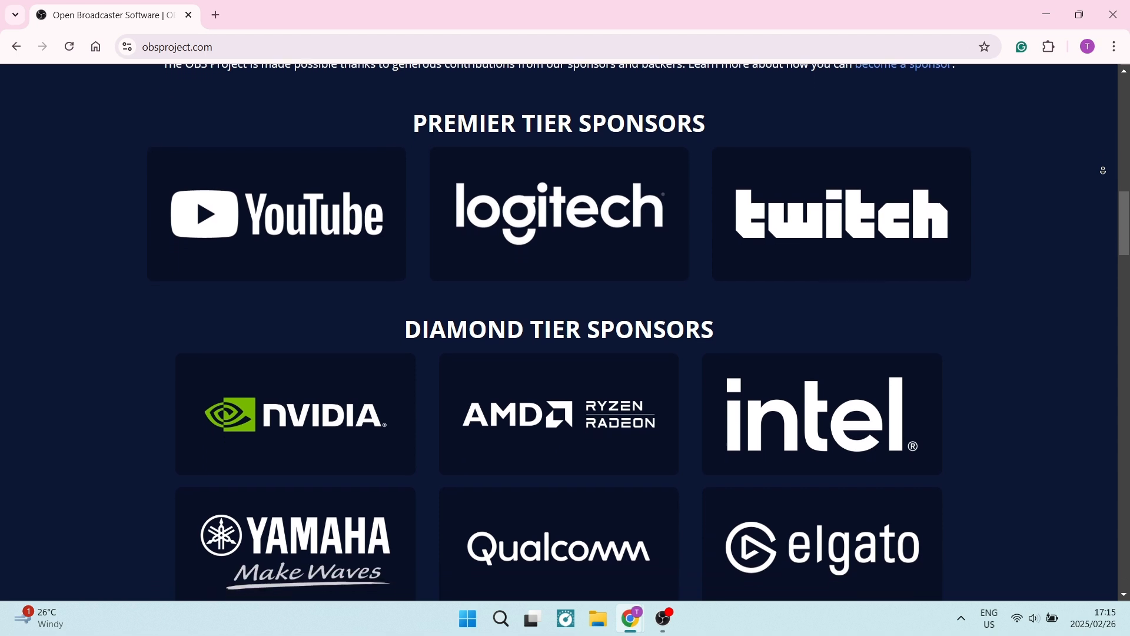
{"action": "scroll", "scroll_direction": "down", "scroll_amount": 3}
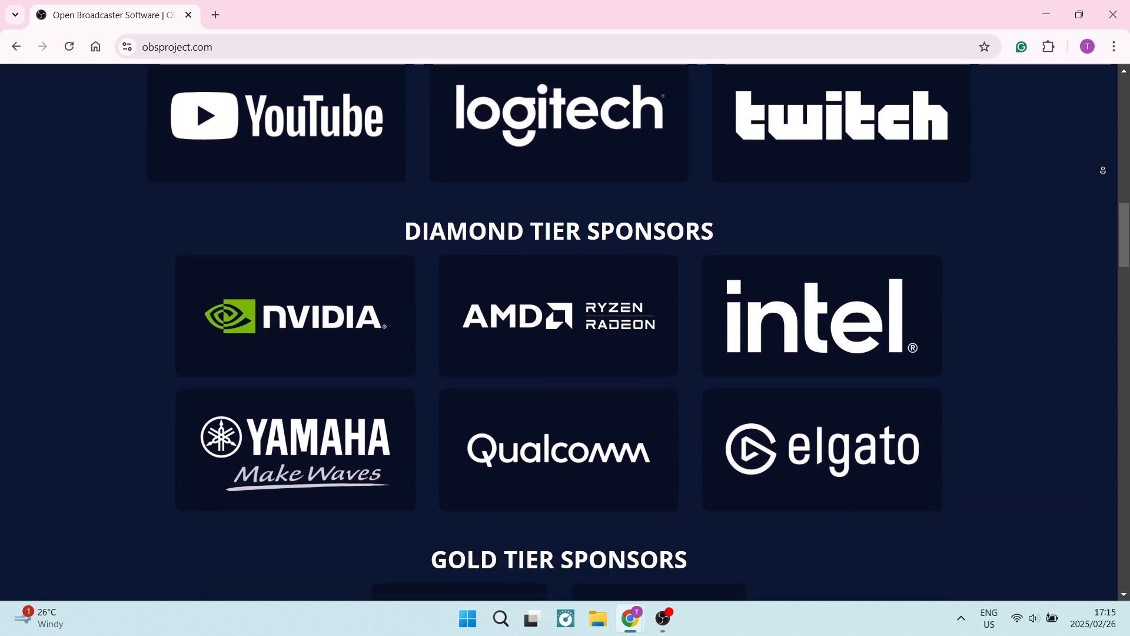
{"action": "scroll", "scroll_direction": "down", "scroll_amount": 3}
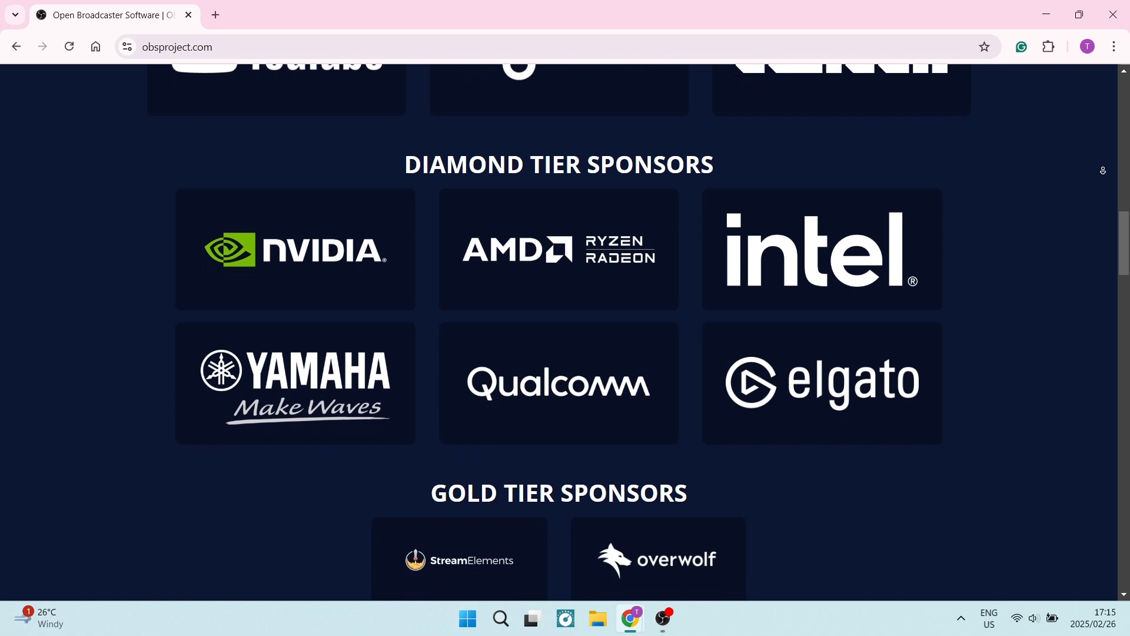
{"action": "scroll", "scroll_direction": "down", "scroll_amount": 3}
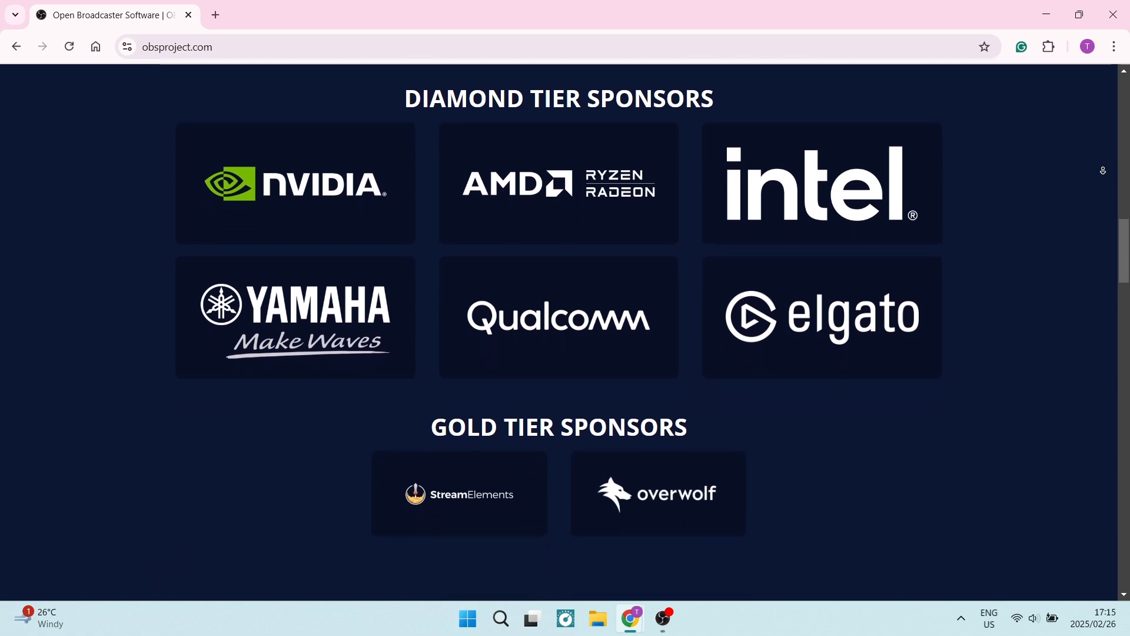
{"action": "scroll", "scroll_direction": "down", "scroll_amount": 3}
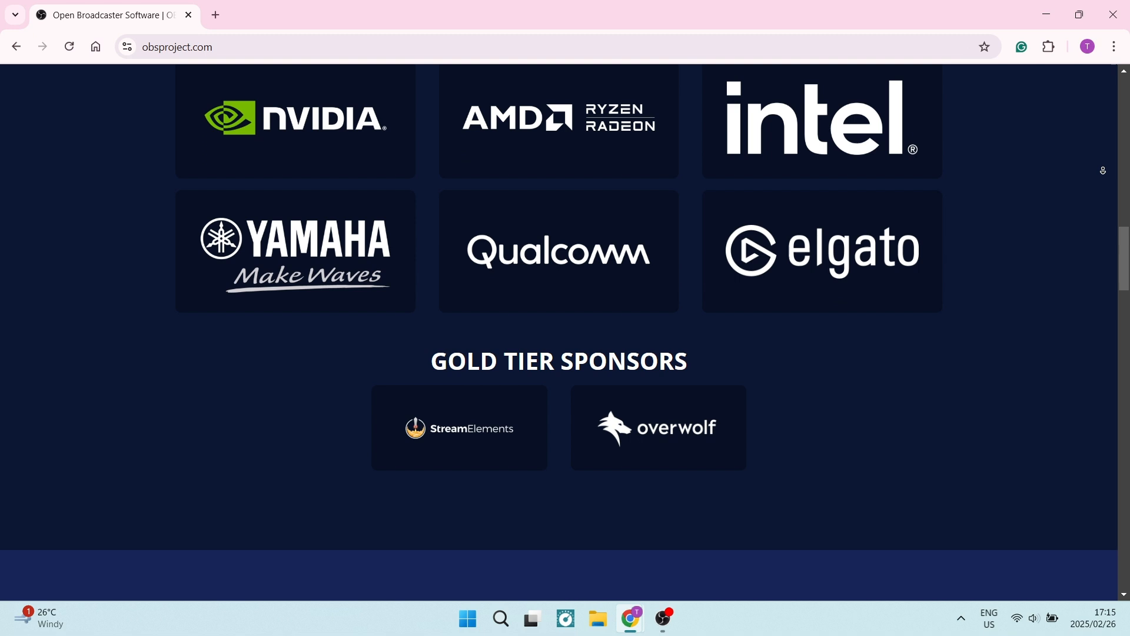
{"action": "scroll", "scroll_direction": "down", "scroll_amount": 3}
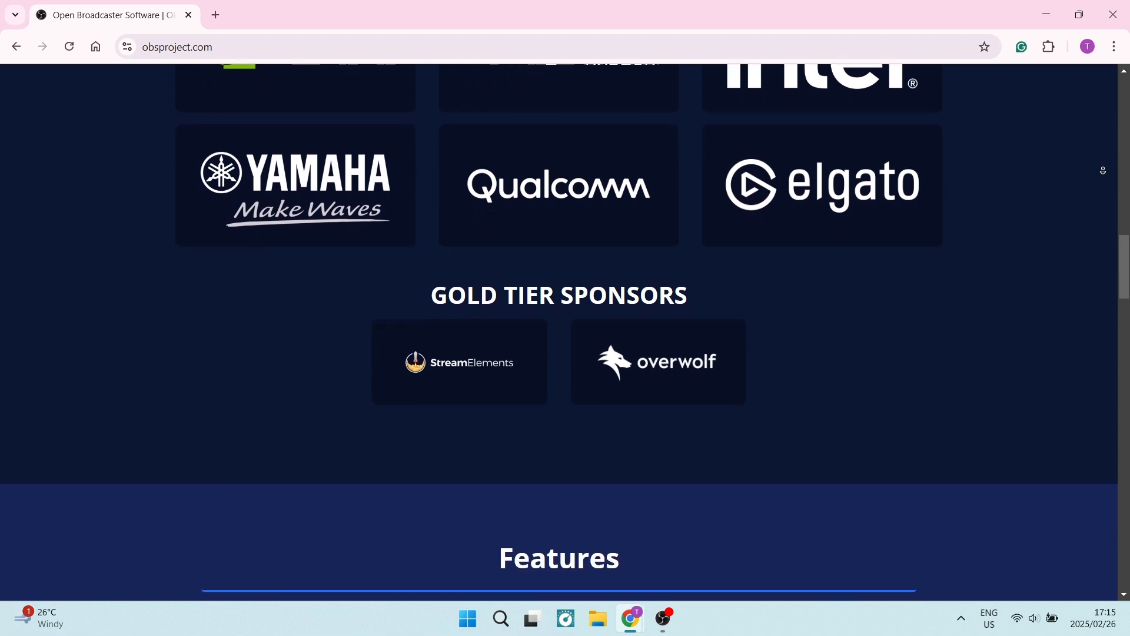
{"action": "scroll", "scroll_direction": "down", "scroll_amount": 3}
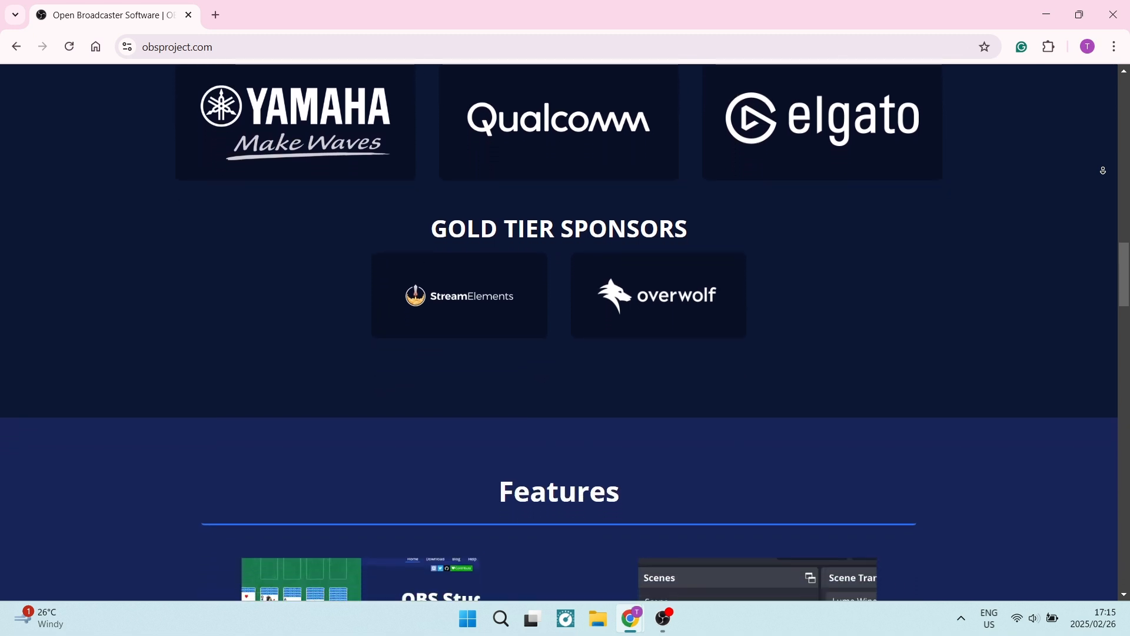
{"action": "scroll", "scroll_direction": "down", "scroll_amount": 3}
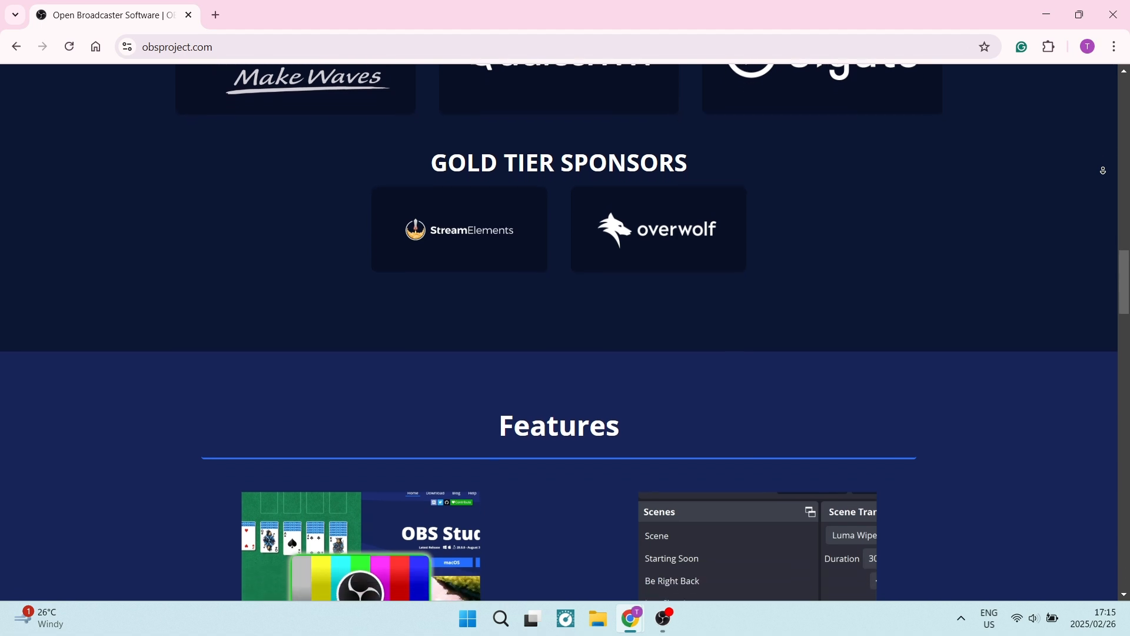
{"action": "scroll", "scroll_direction": "down", "scroll_amount": 3}
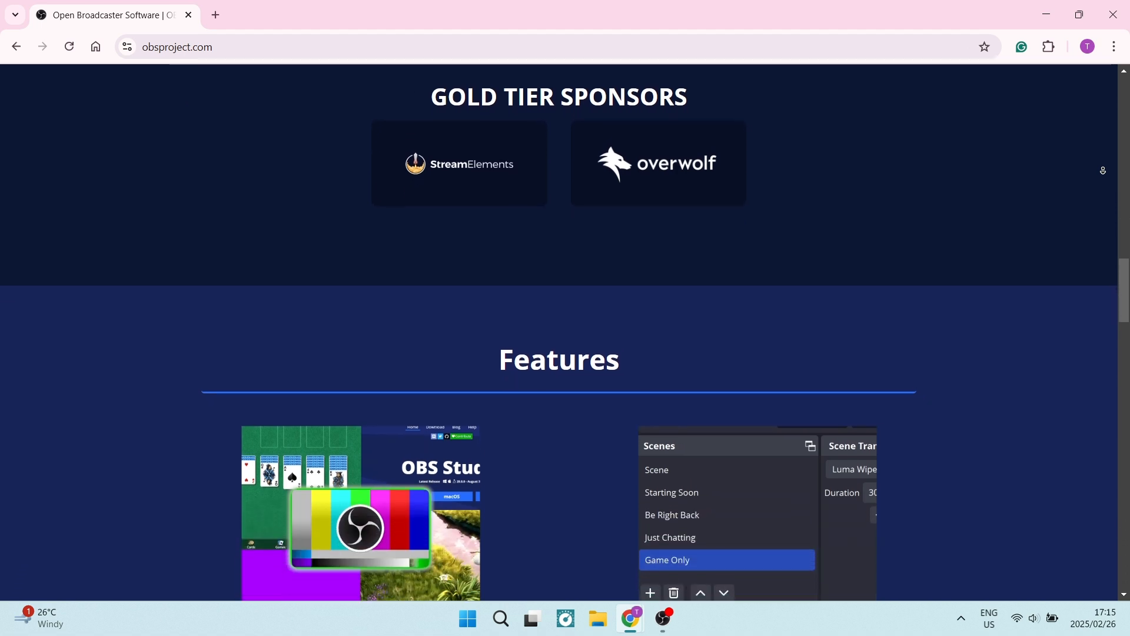
{"action": "scroll", "scroll_direction": "down", "scroll_amount": 3}
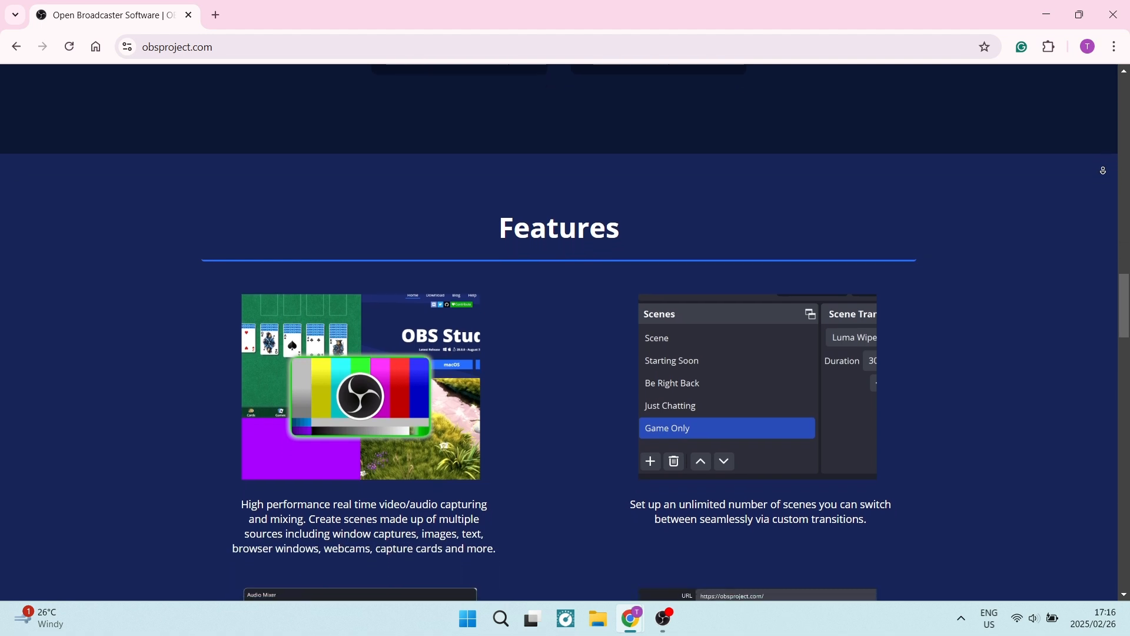
{"action": "scroll", "scroll_direction": "down", "scroll_amount": 3}
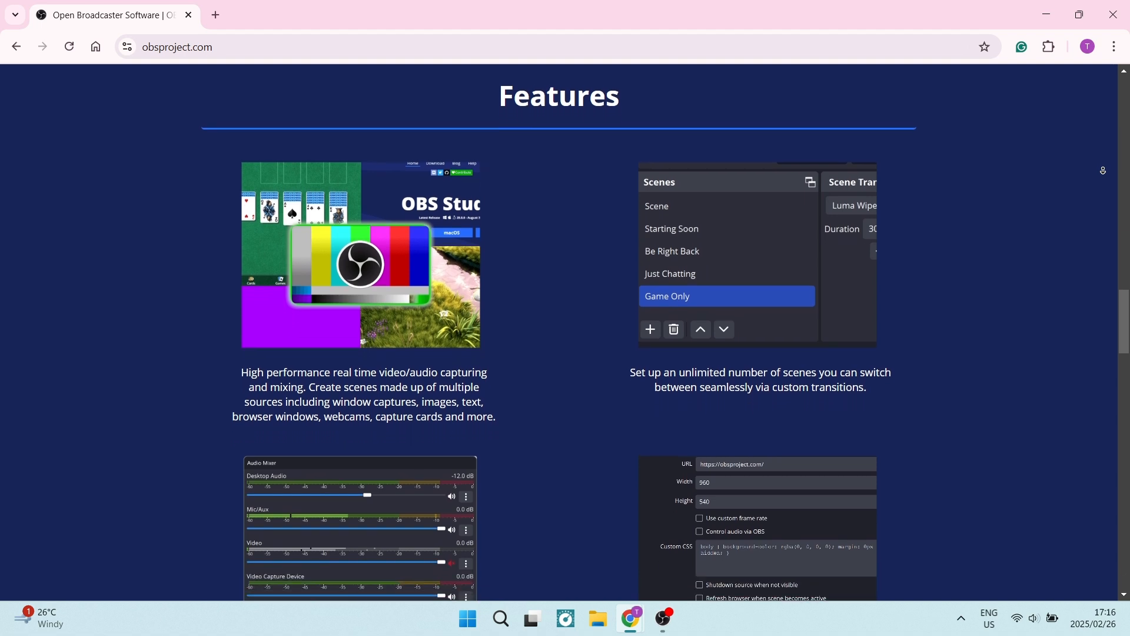
{"action": "scroll", "scroll_direction": "down", "scroll_amount": 3}
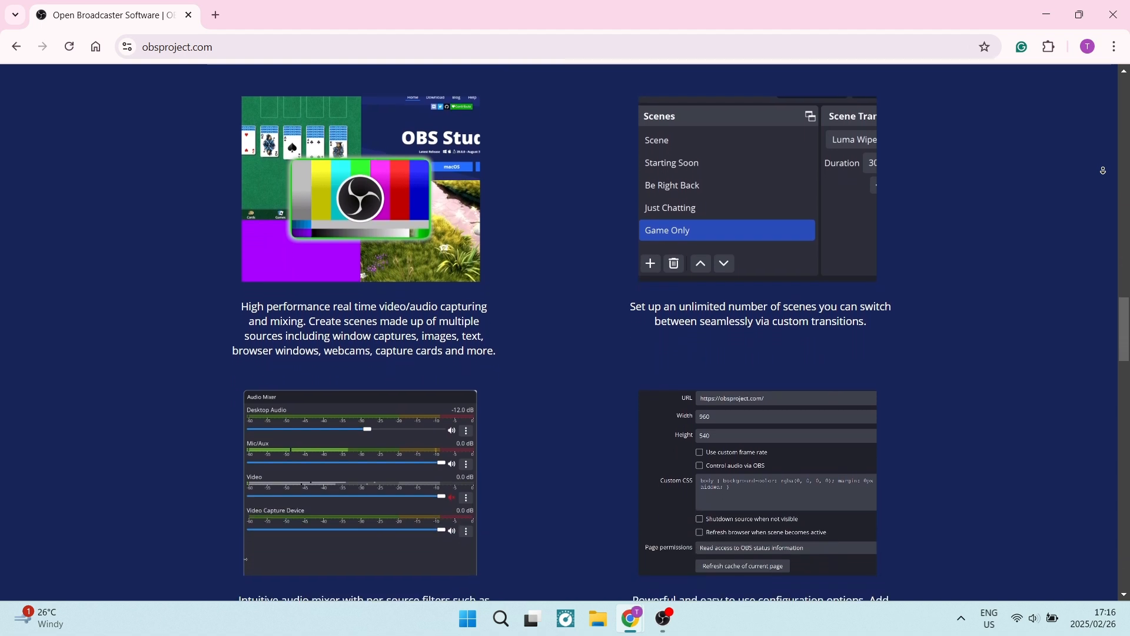
{"action": "scroll", "scroll_direction": "down", "scroll_amount": 3}
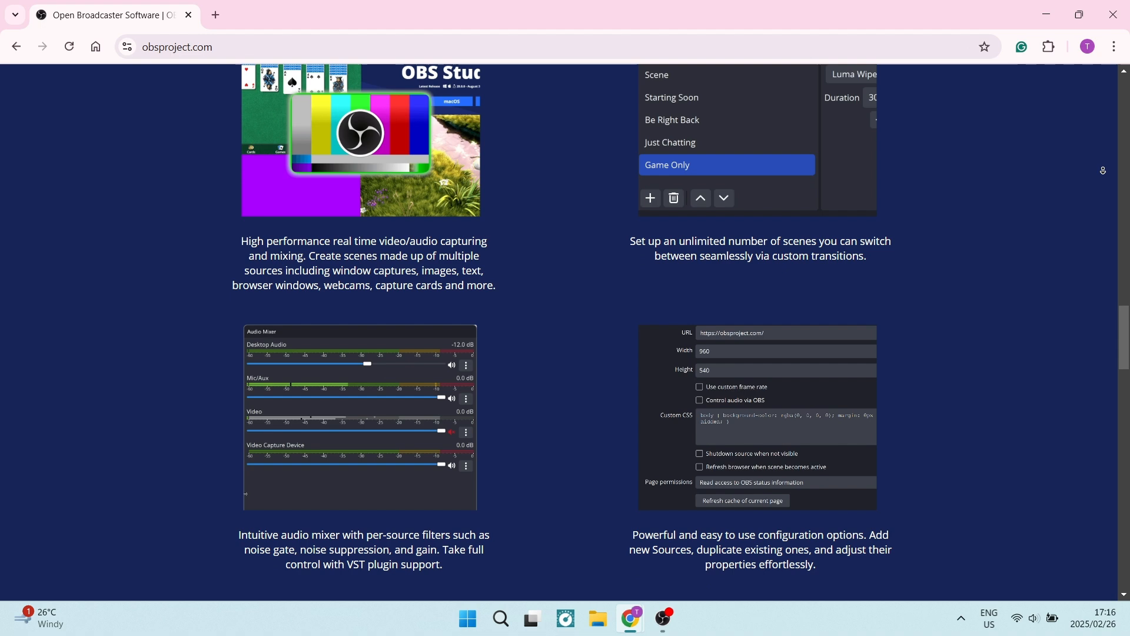
{"action": "scroll", "scroll_direction": "down", "scroll_amount": 3}
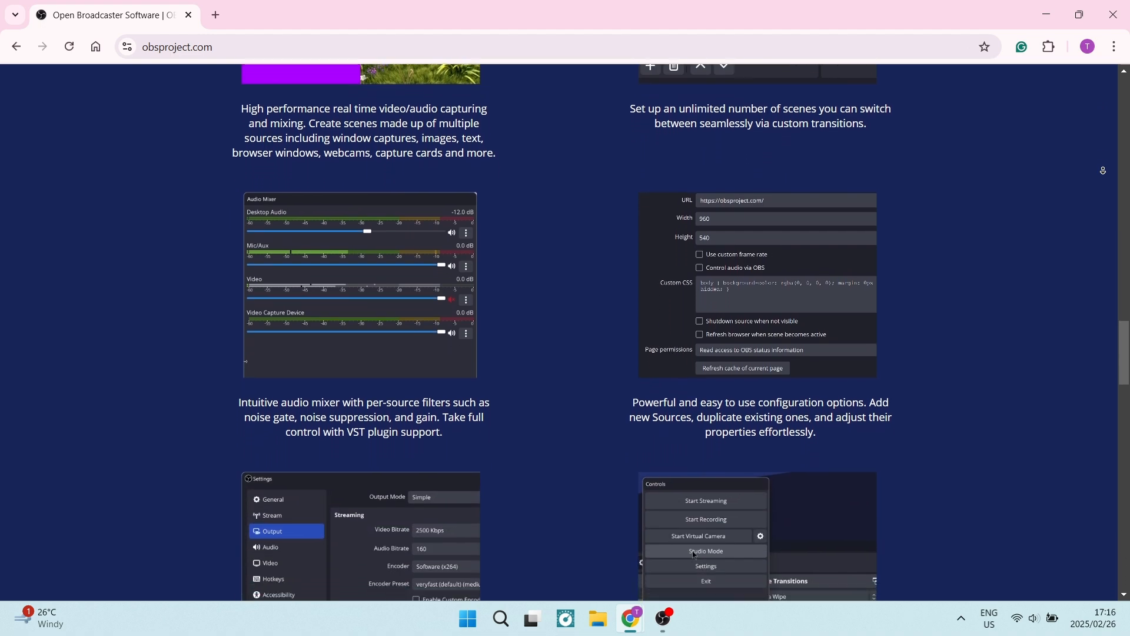
{"action": "scroll", "scroll_direction": "down", "scroll_amount": 3}
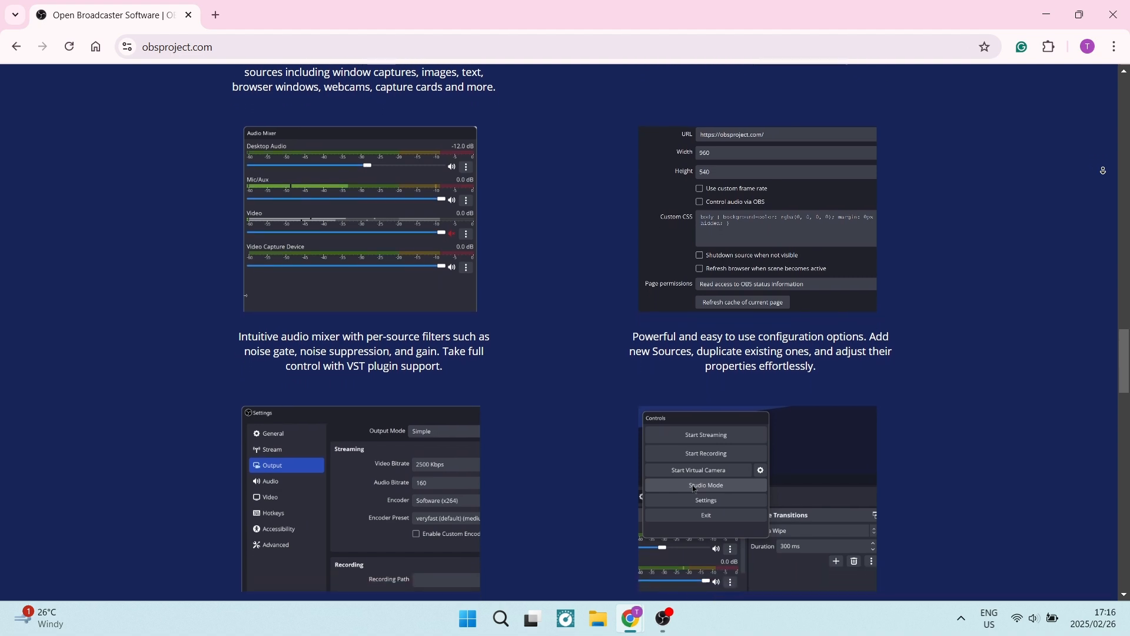
{"action": "scroll", "scroll_direction": "down", "scroll_amount": 3}
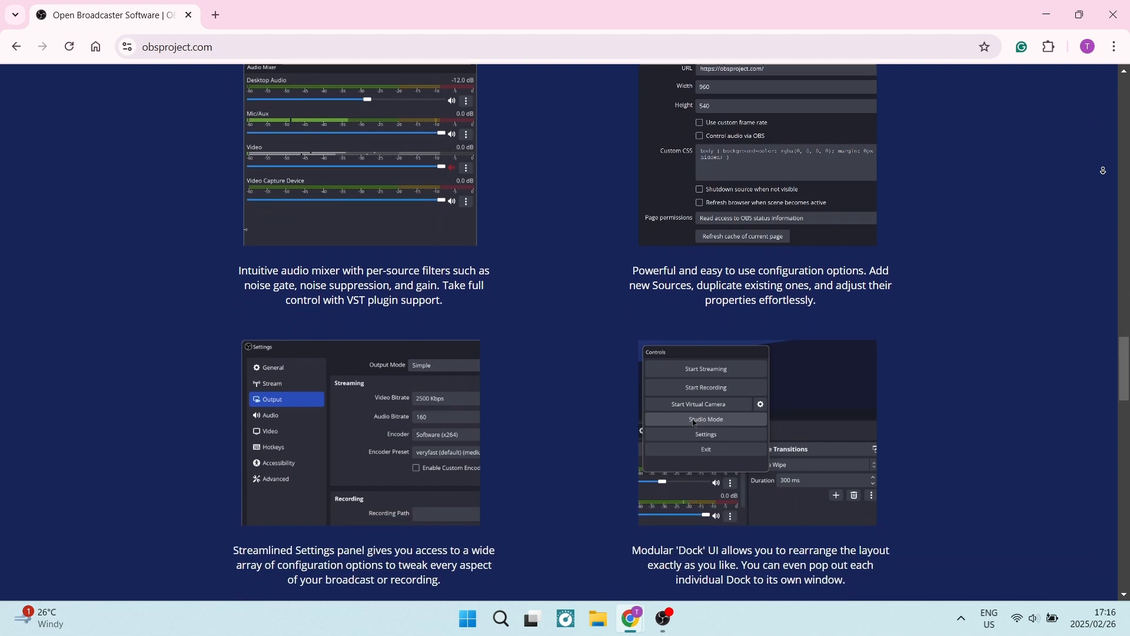
{"action": "scroll", "scroll_direction": "down", "scroll_amount": 3}
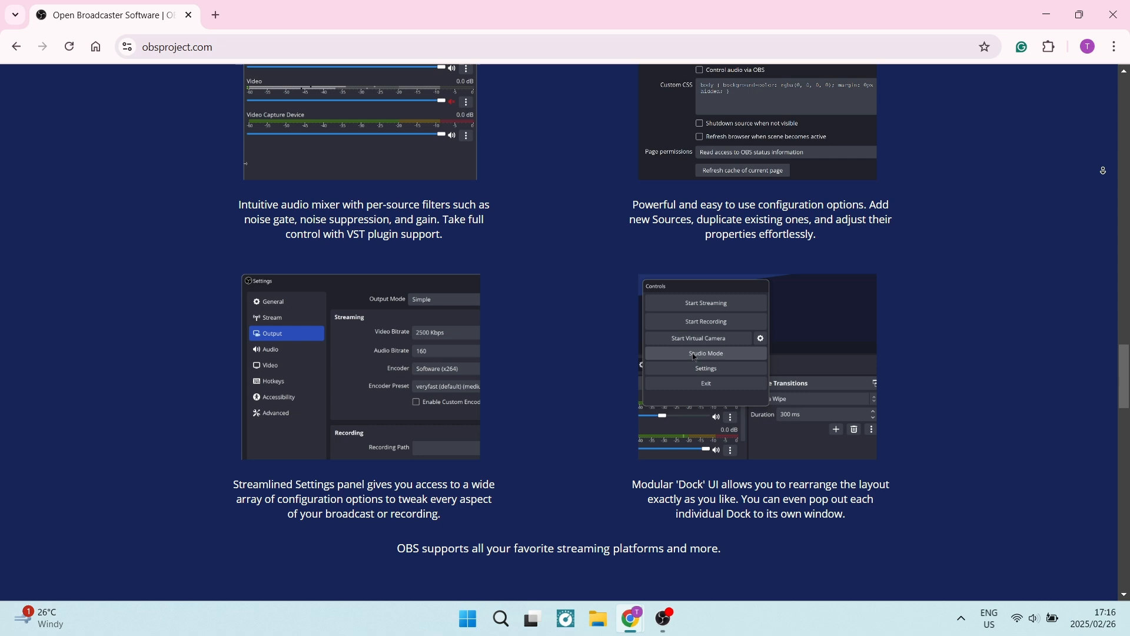
{"action": "scroll", "scroll_direction": "down", "scroll_amount": 3}
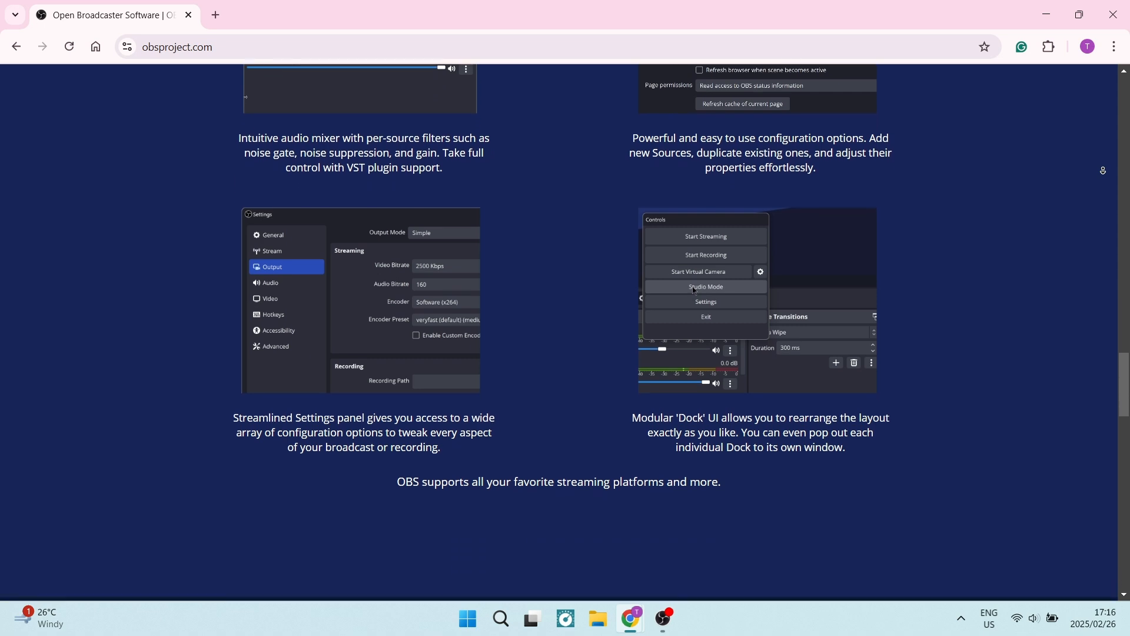
{"action": "scroll", "scroll_direction": "down", "scroll_amount": 3}
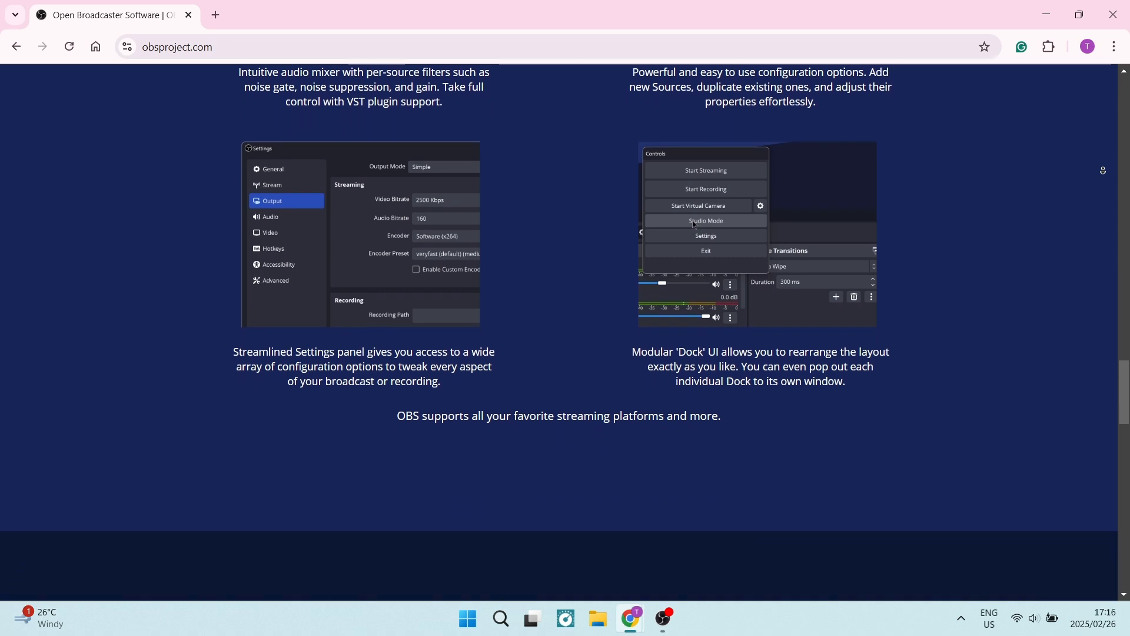
{"action": "scroll", "scroll_direction": "down", "scroll_amount": 3}
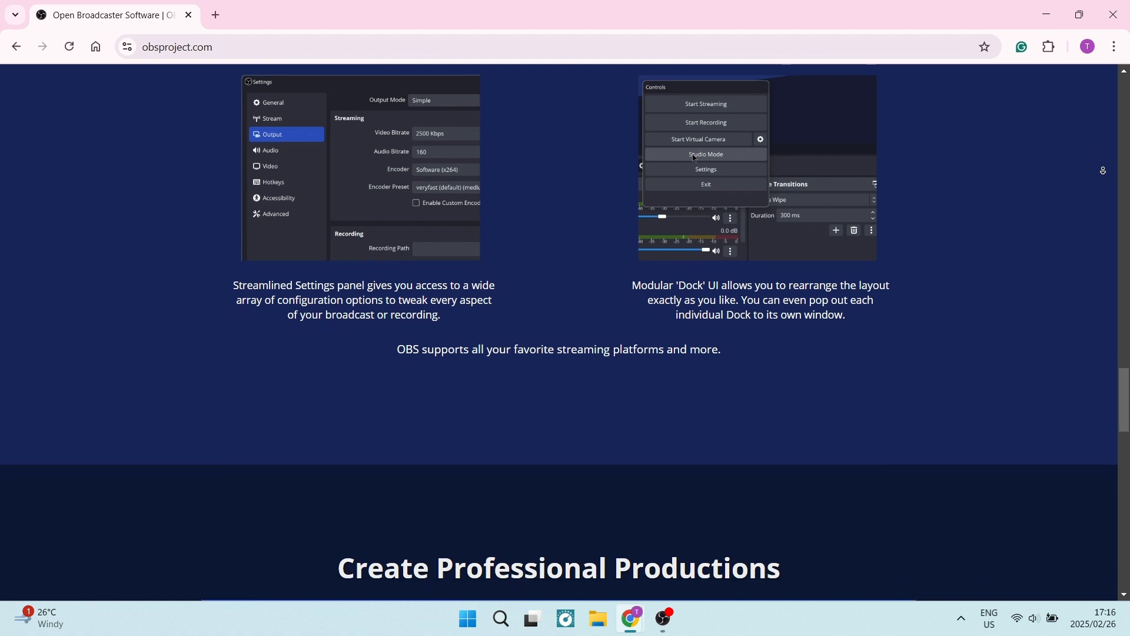
{"action": "scroll", "scroll_direction": "down", "scroll_amount": 3}
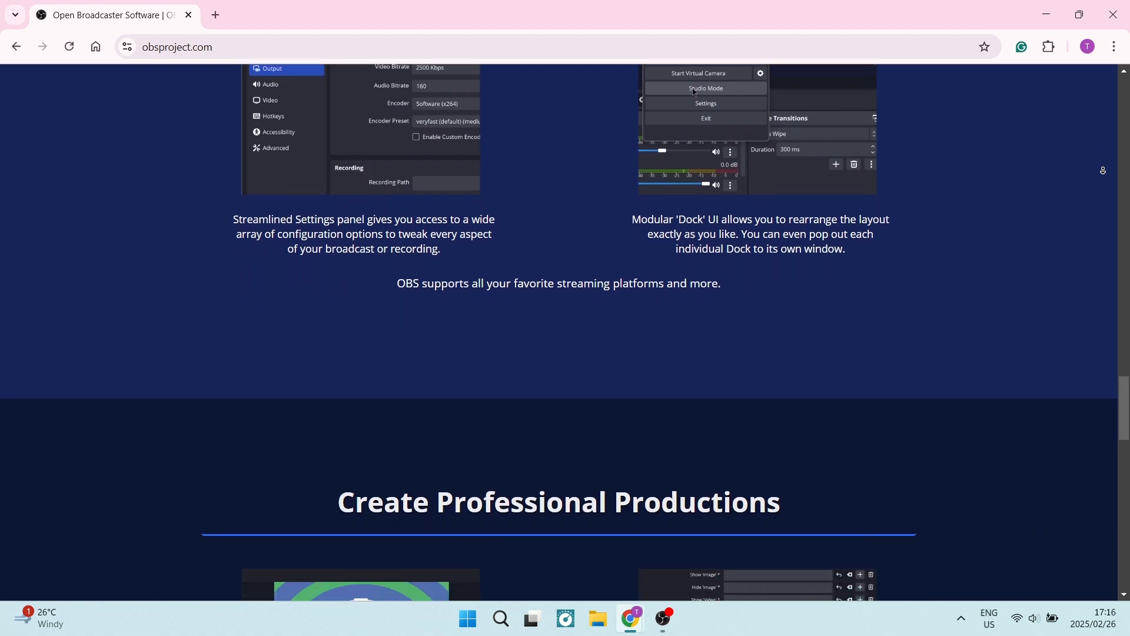
{"action": "scroll", "scroll_direction": "down", "scroll_amount": 3}
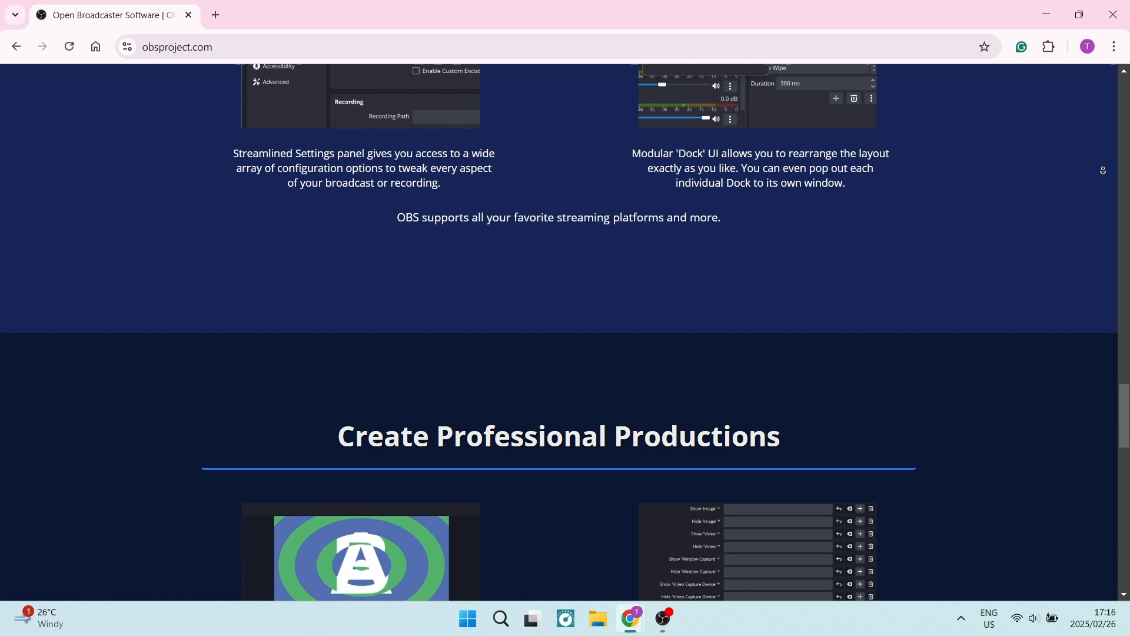
{"action": "scroll", "scroll_direction": "down", "scroll_amount": 3}
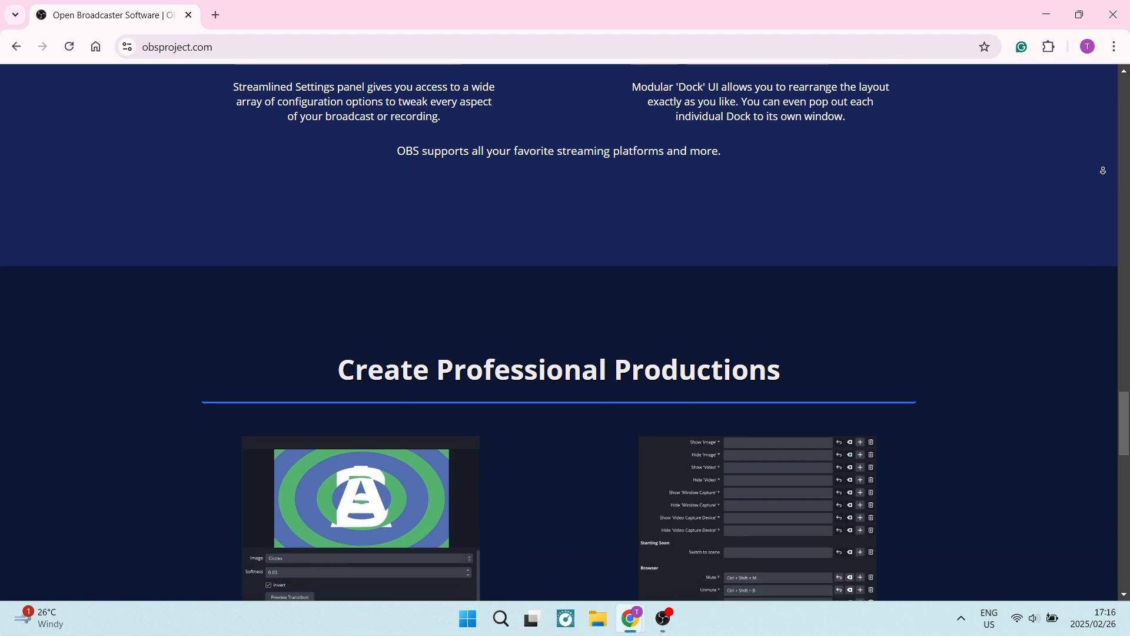
{"action": "scroll", "scroll_direction": "down", "scroll_amount": 3}
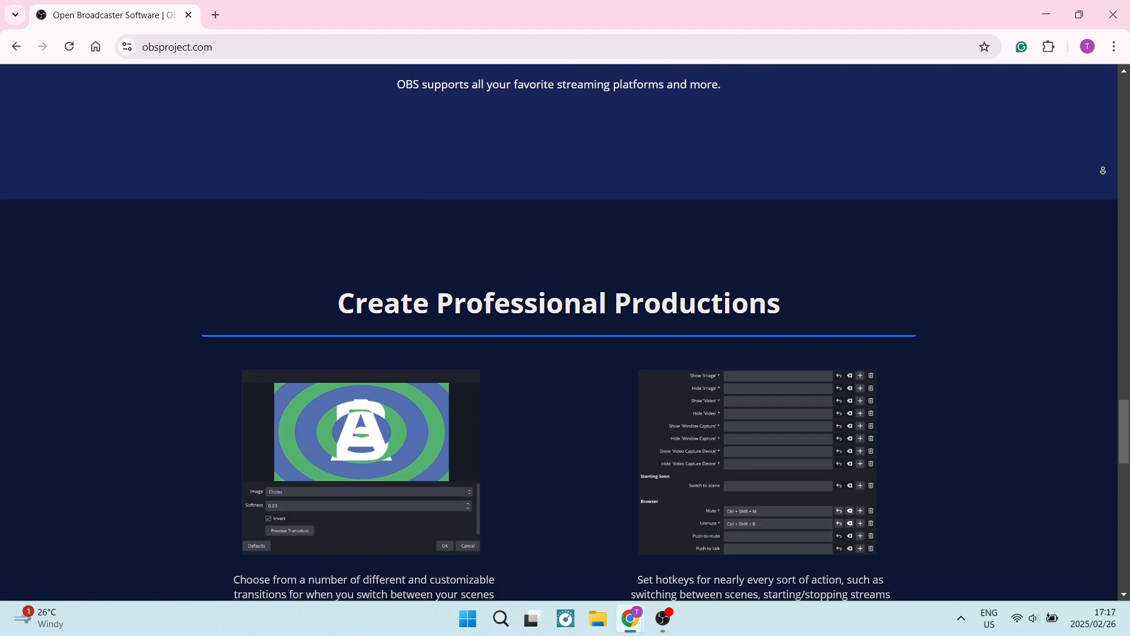
{"action": "scroll", "scroll_direction": "down", "scroll_amount": 3}
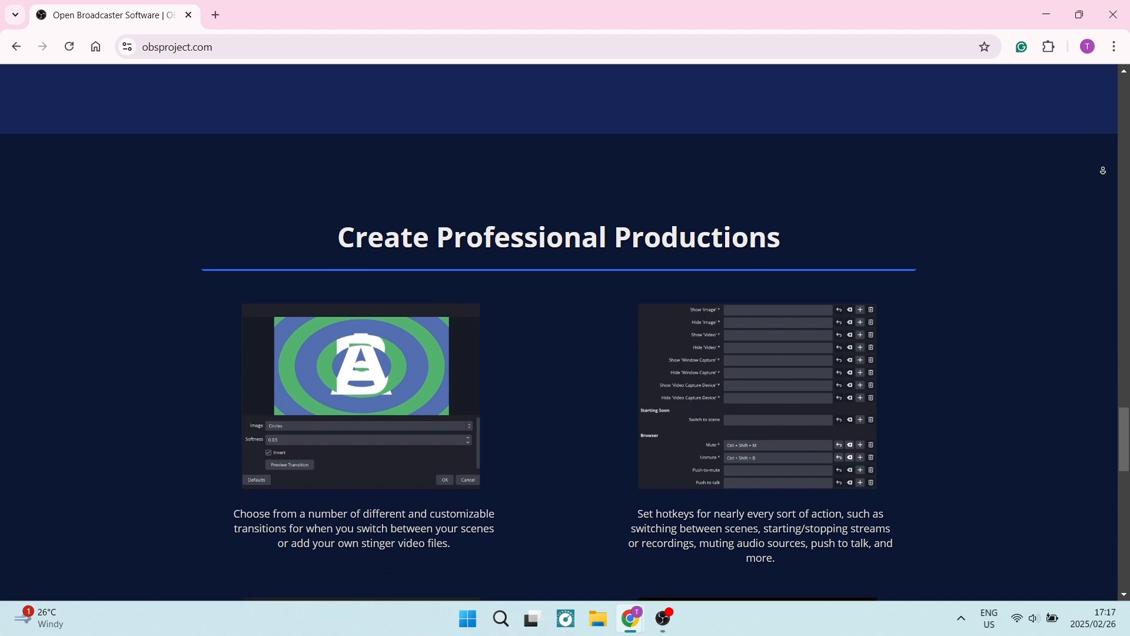
{"action": "scroll", "scroll_direction": "down", "scroll_amount": 3}
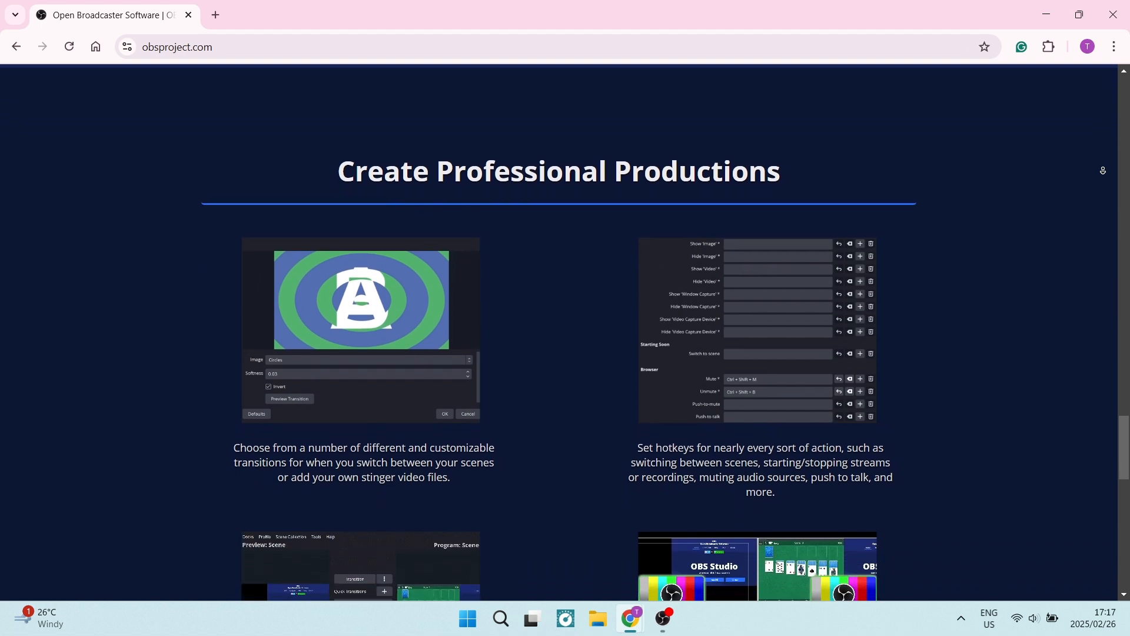
{"action": "scroll", "scroll_direction": "down", "scroll_amount": 3}
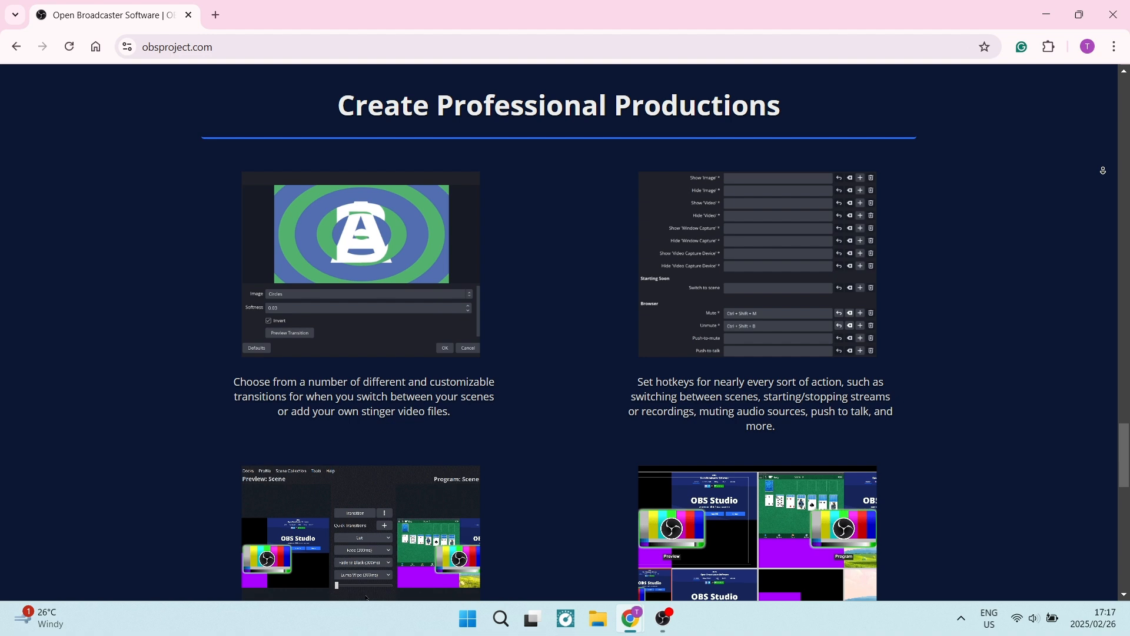
{"action": "scroll", "scroll_direction": "down", "scroll_amount": 3}
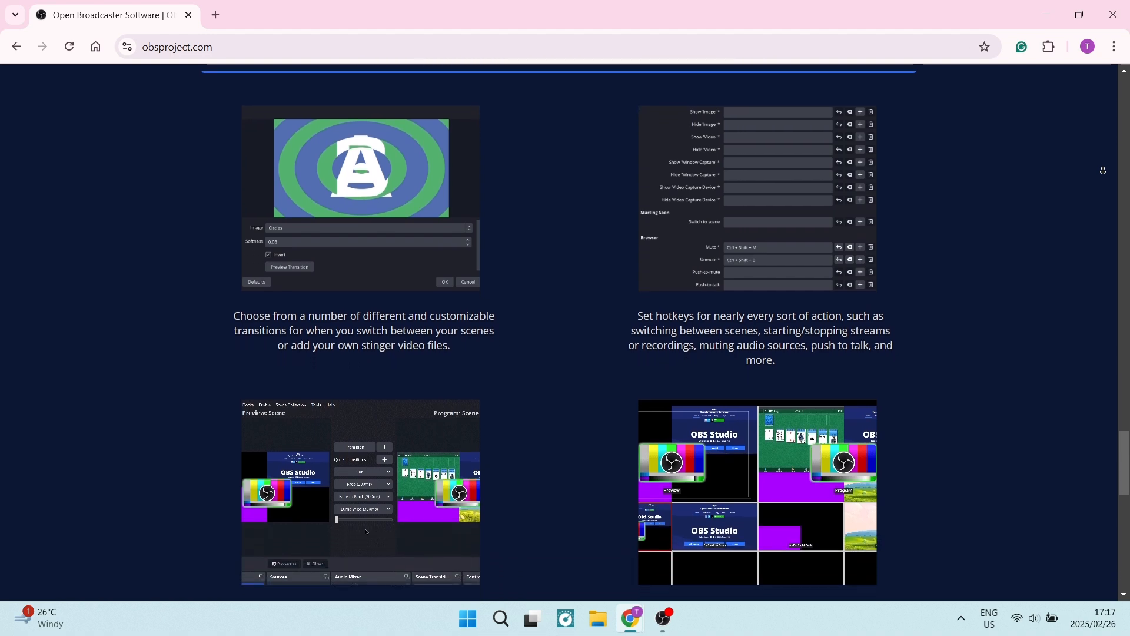
{"action": "scroll", "scroll_direction": "down", "scroll_amount": 3}
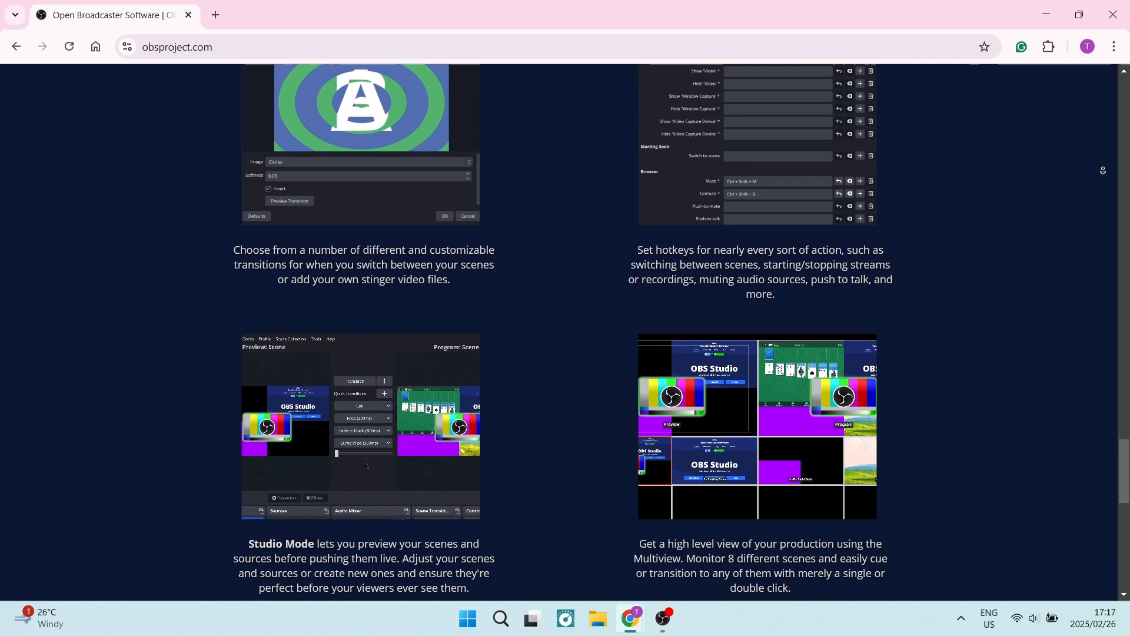
{"action": "scroll", "scroll_direction": "down", "scroll_amount": 3}
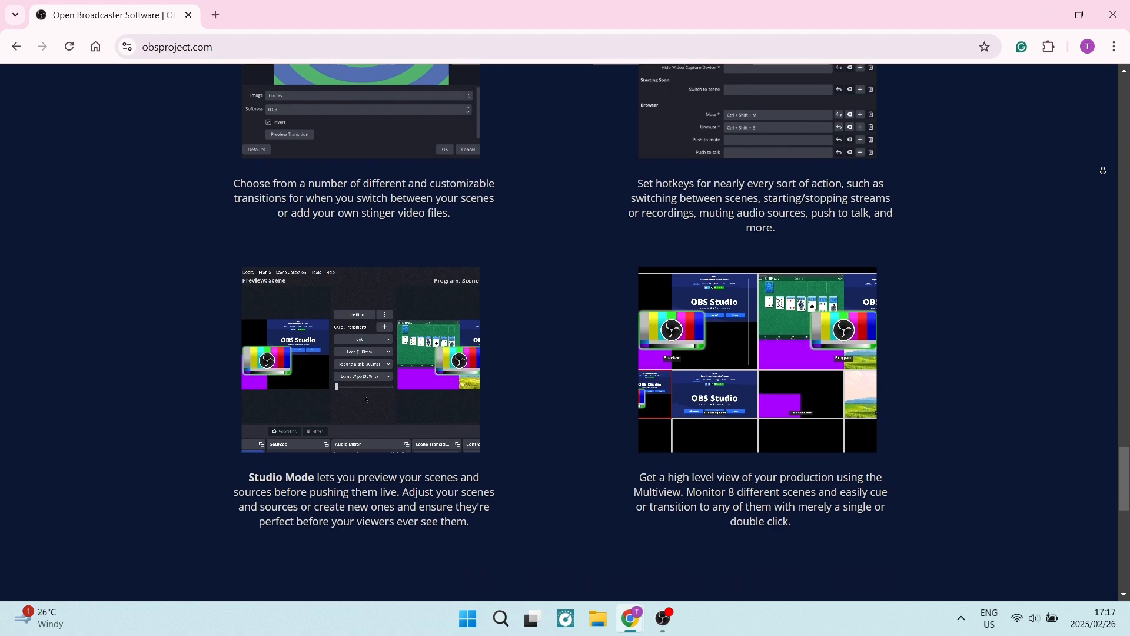
{"action": "scroll", "scroll_direction": "down", "scroll_amount": 3}
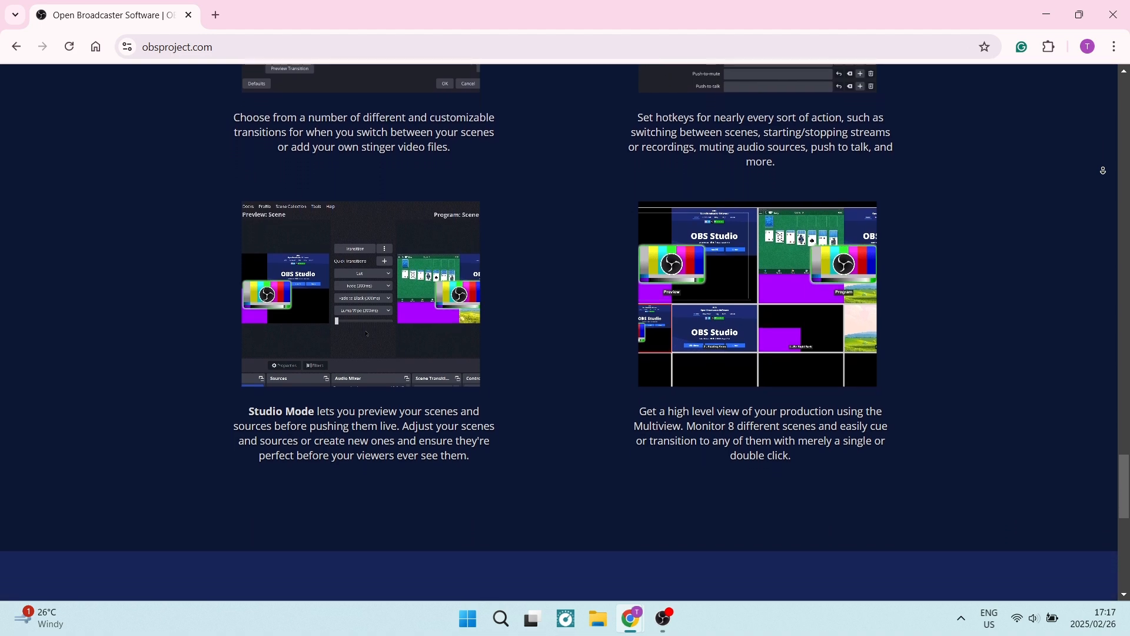
{"action": "scroll", "scroll_direction": "down", "scroll_amount": 3}
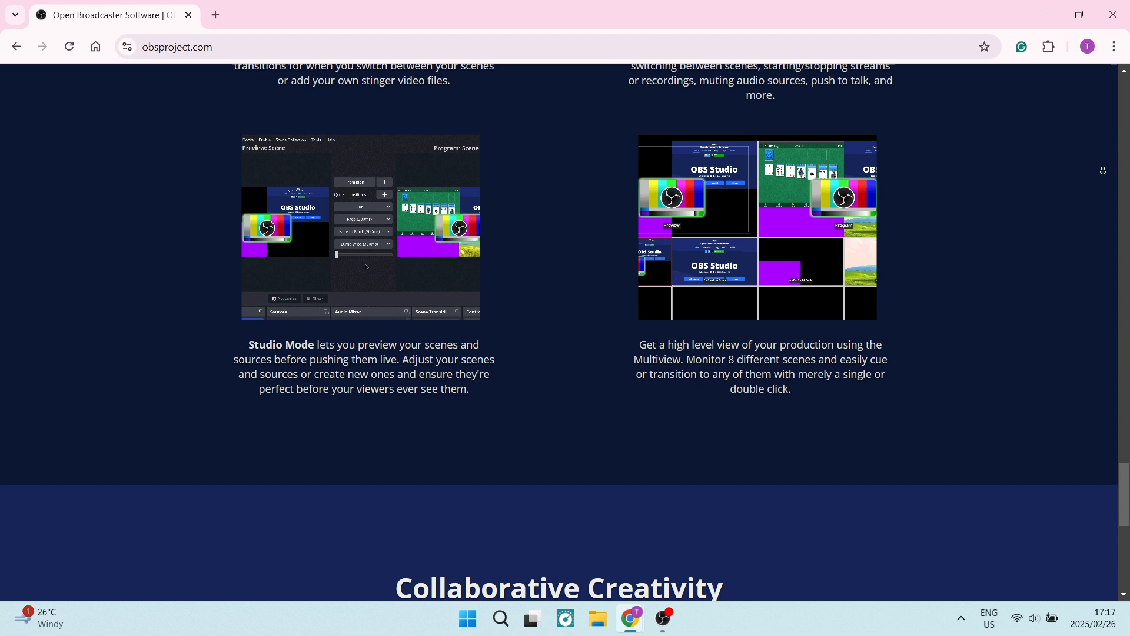
{"action": "scroll", "scroll_direction": "down", "scroll_amount": 3}
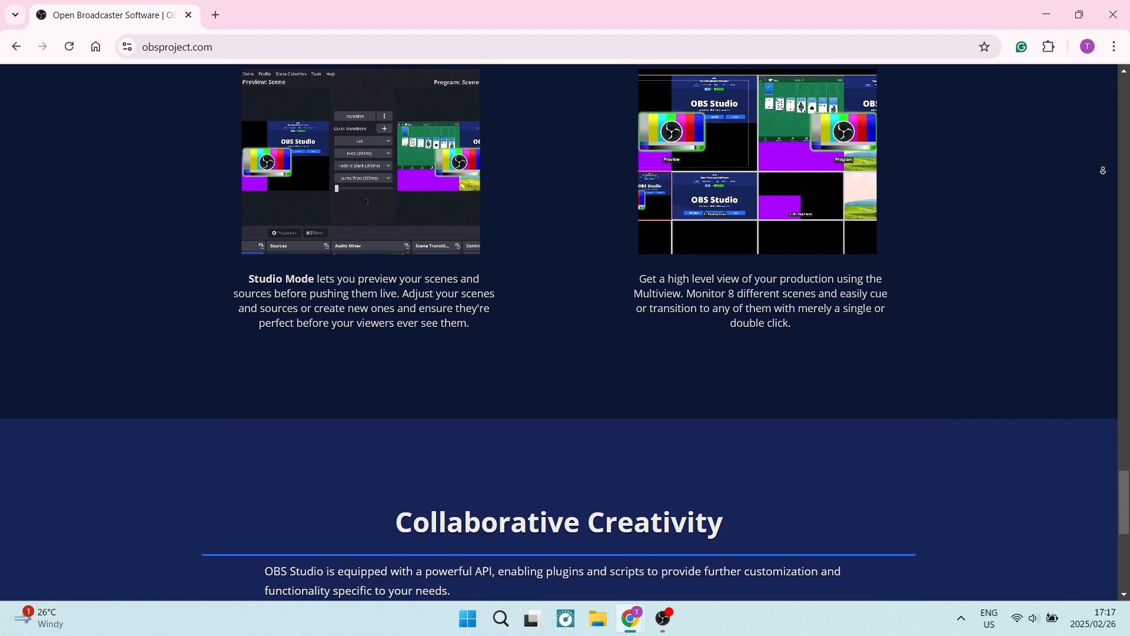
{"action": "scroll", "scroll_direction": "down", "scroll_amount": 3}
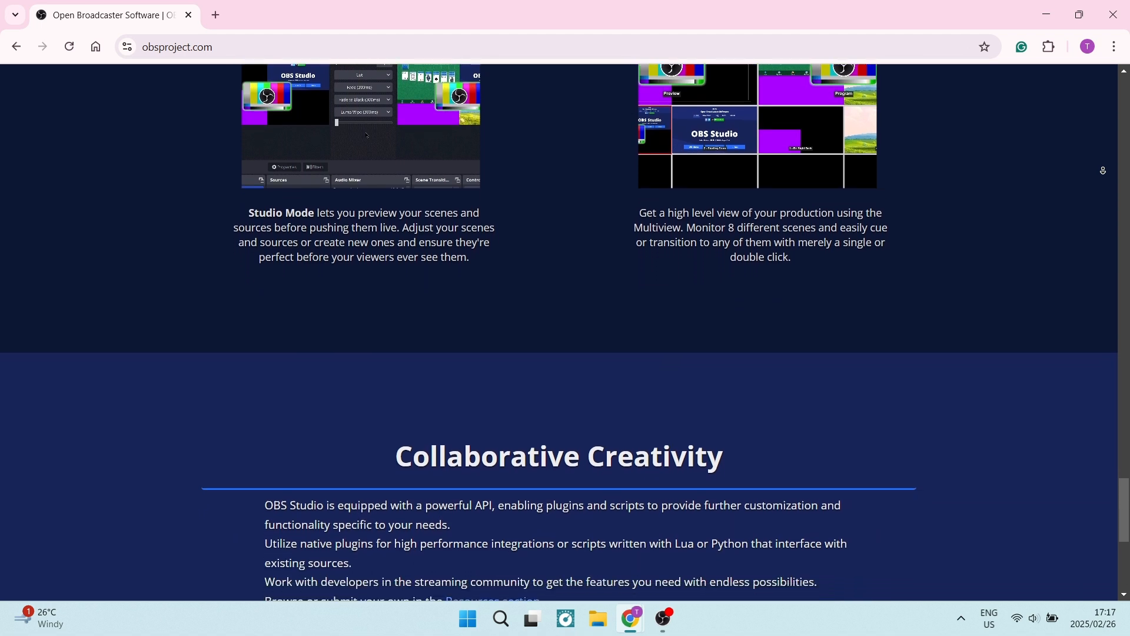
{"action": "scroll", "scroll_direction": "down", "scroll_amount": 3}
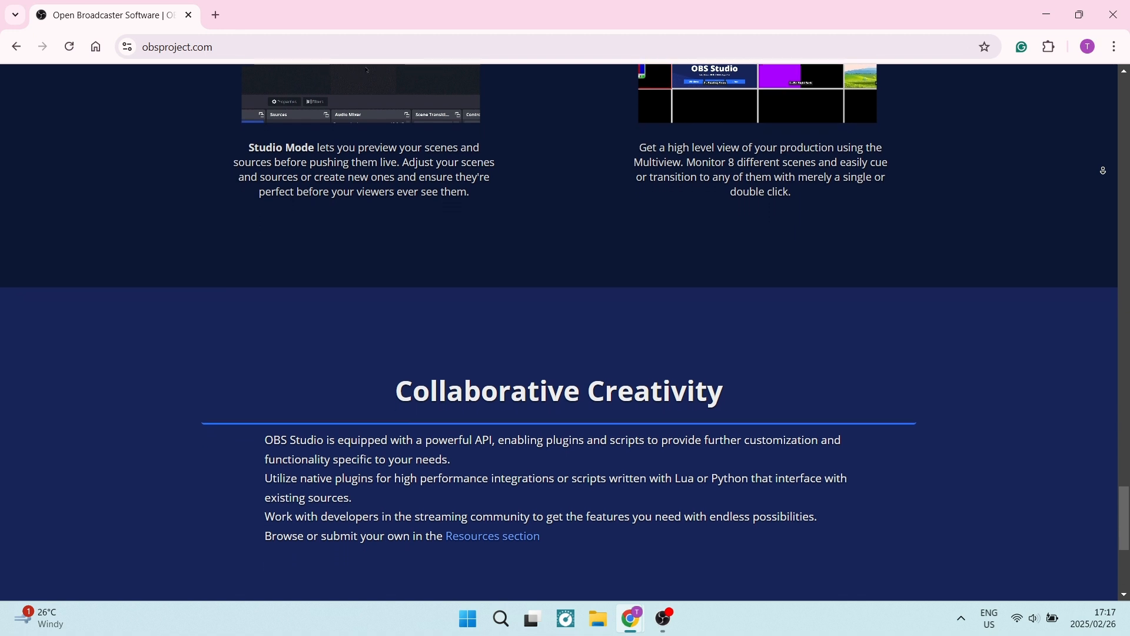
{"action": "scroll", "scroll_direction": "down", "scroll_amount": 3}
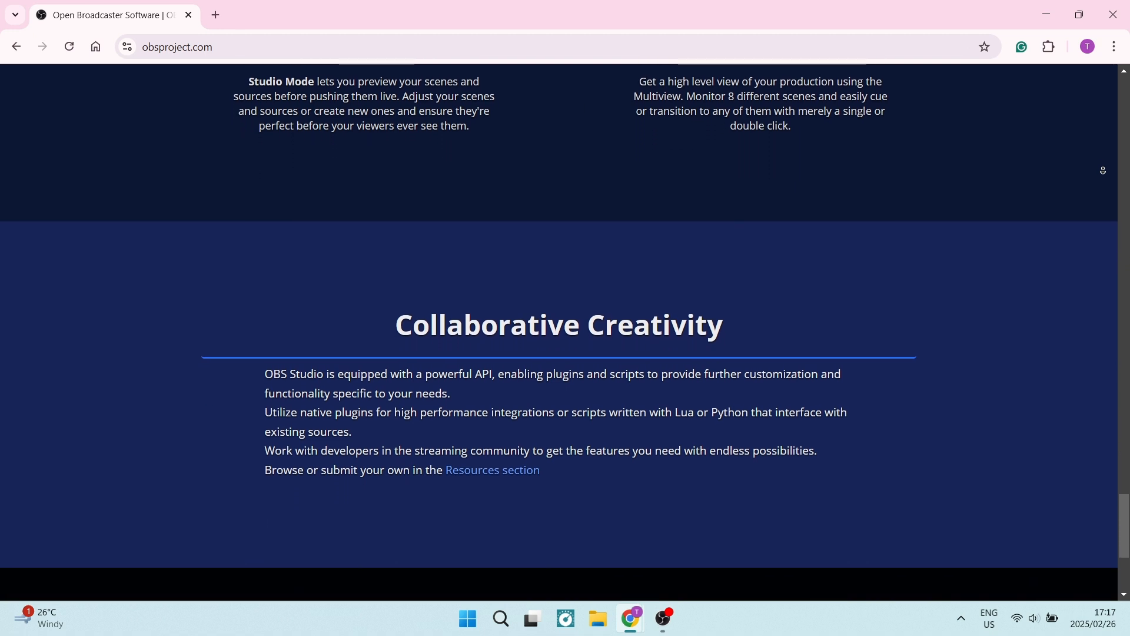
{"action": "scroll", "scroll_direction": "down", "scroll_amount": 3}
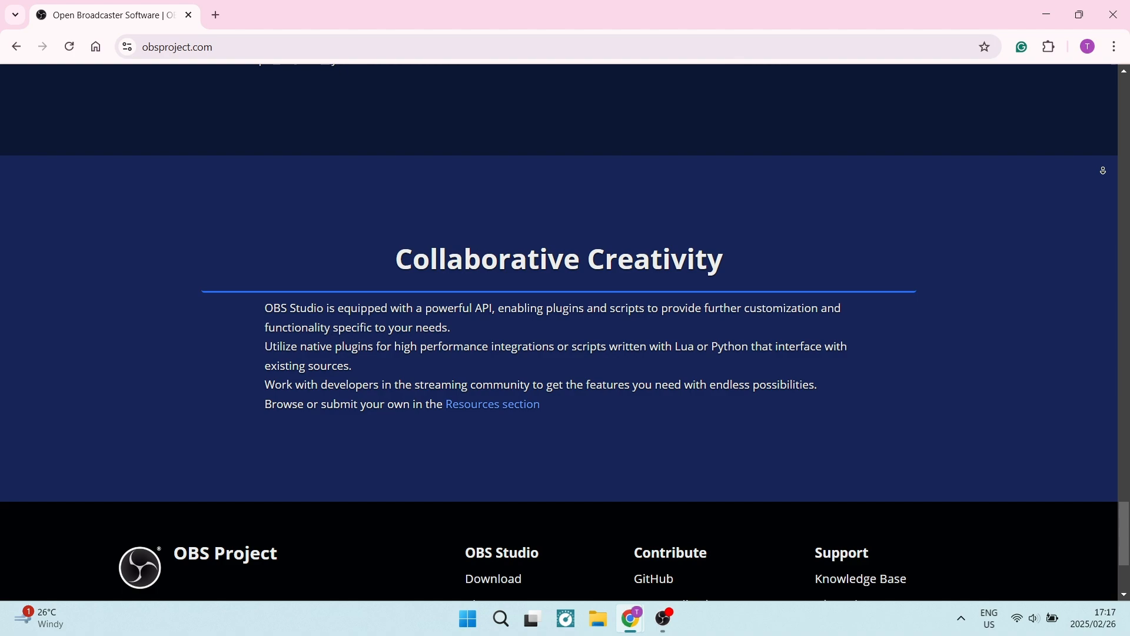